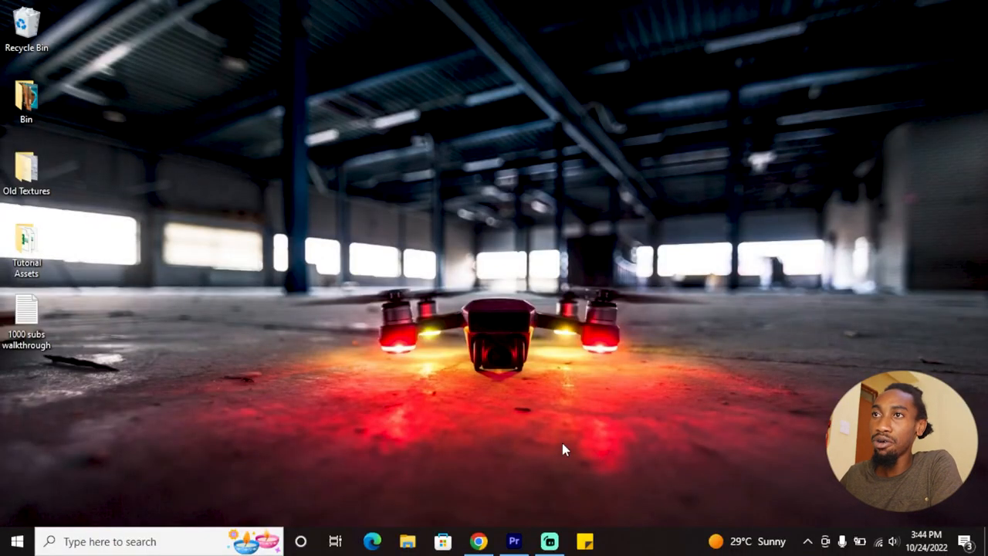
Reach the Multi Point + Automatic Muzzle Flashes collection under VFX & Motion Elements on ProductionCrate.
left_click(479, 540)
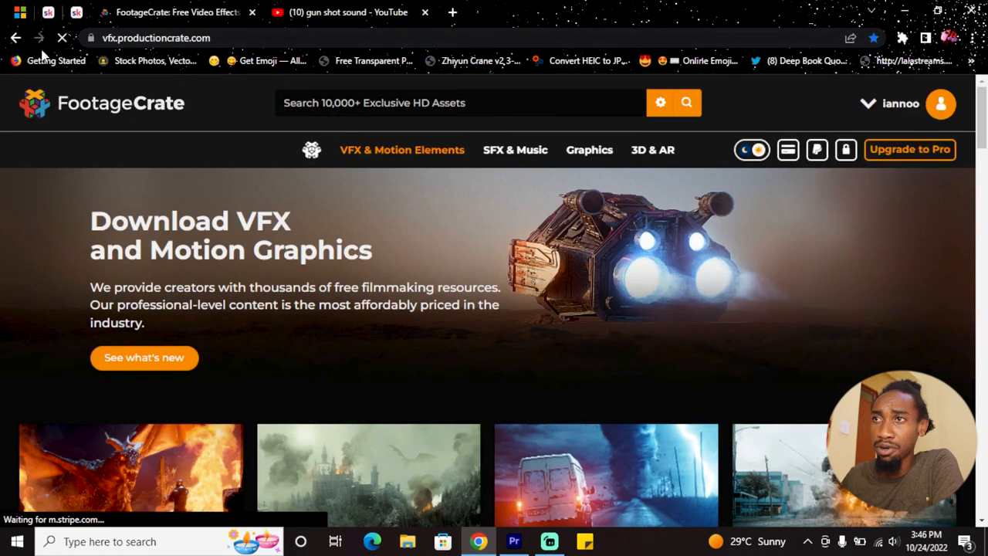
mouse_move(259, 60)
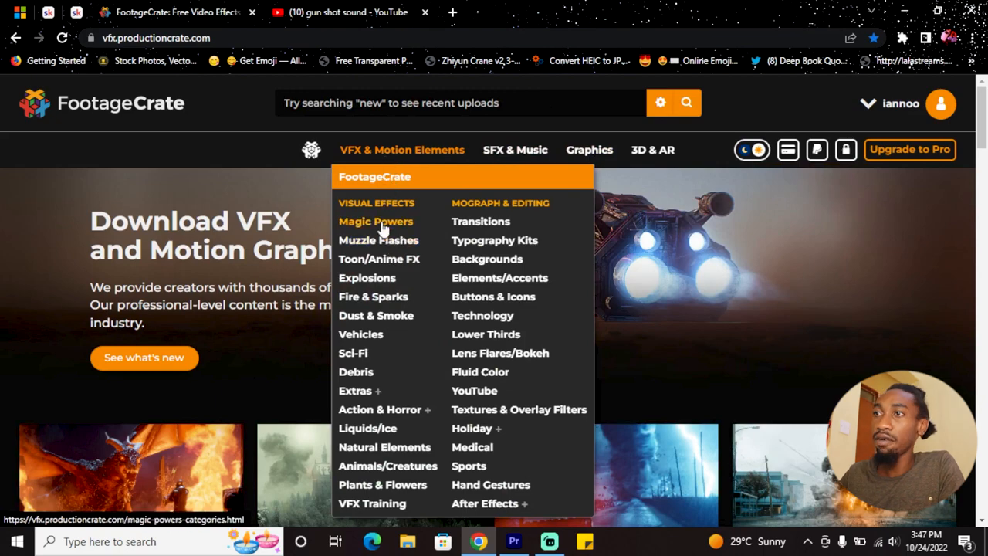
left_click(378, 241)
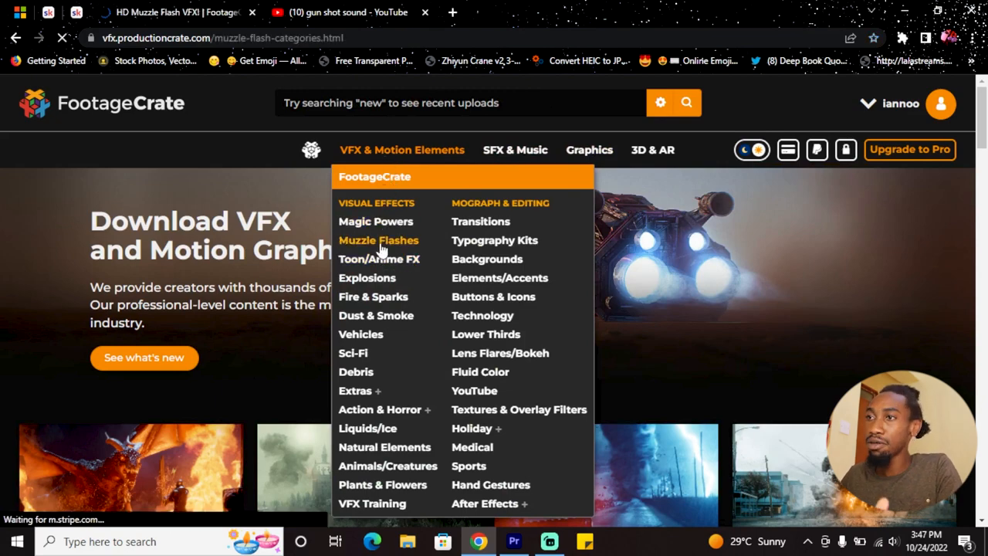
left_click(378, 241)
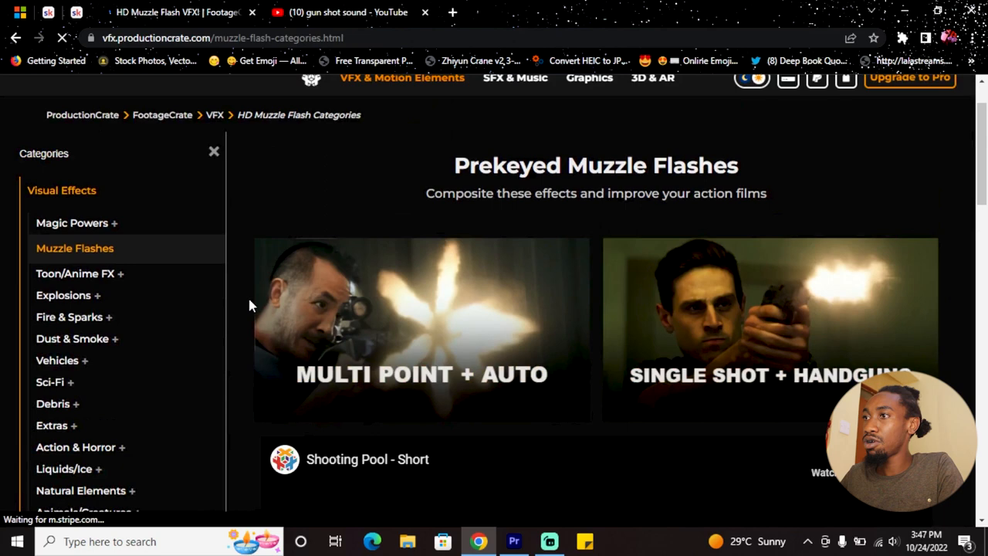
left_click(422, 331)
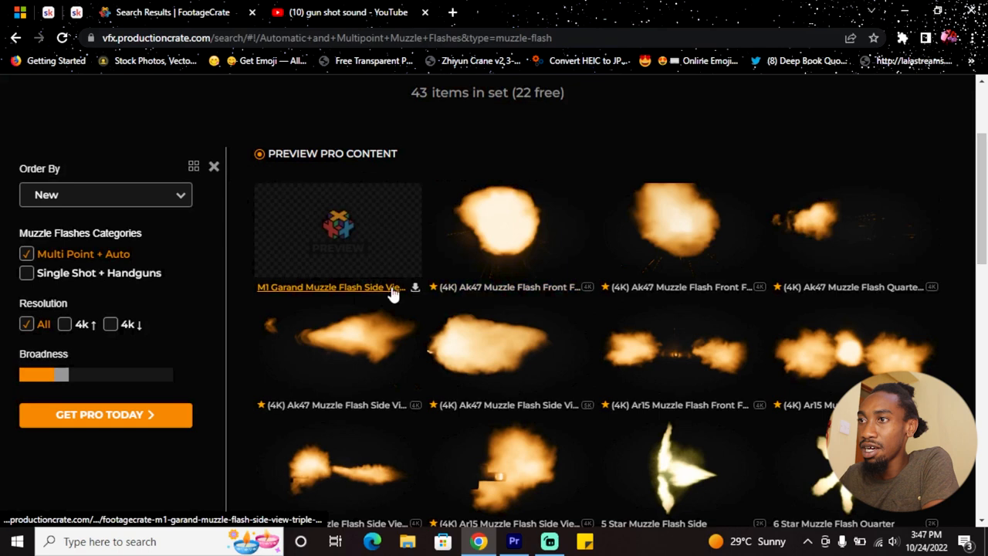
Browse the flash results and check the remaining free downloads in the account menu.
scroll("down", 3)
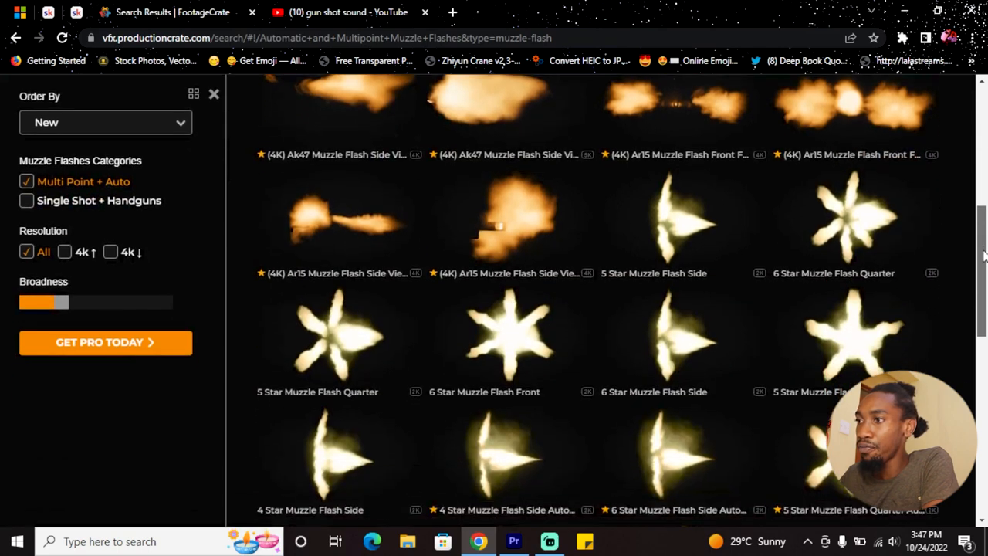
scroll("up", 3)
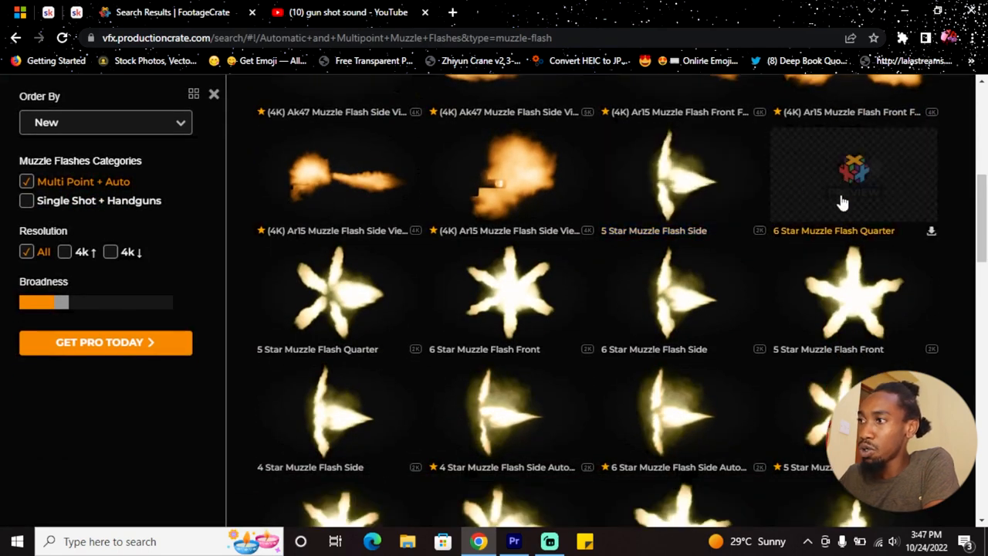
mouse_move(786, 309)
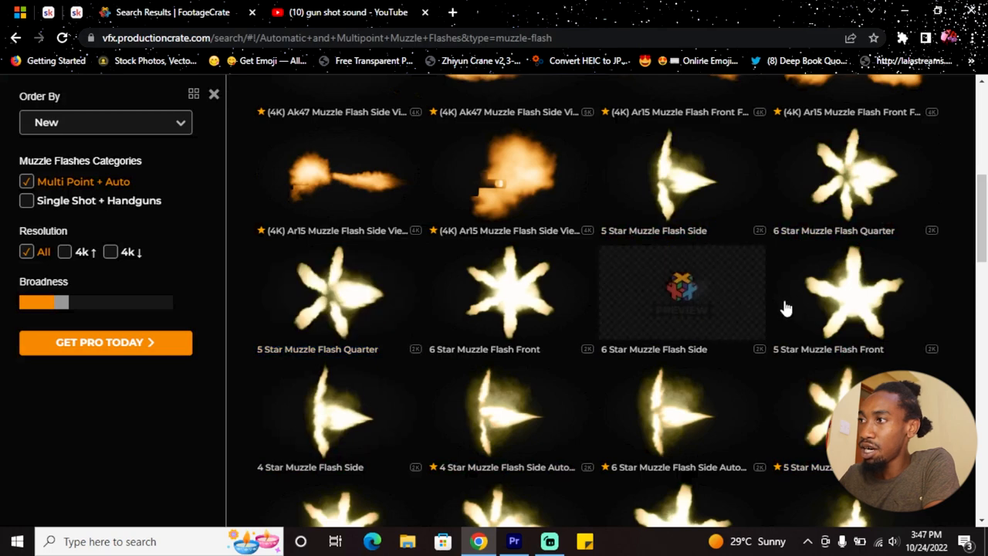
scroll("up", 3)
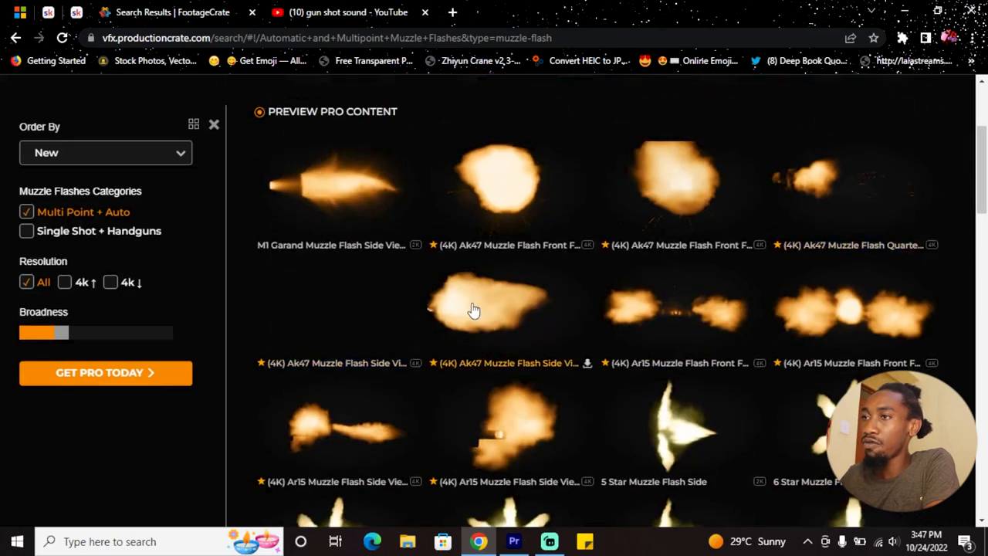
scroll("up", 3)
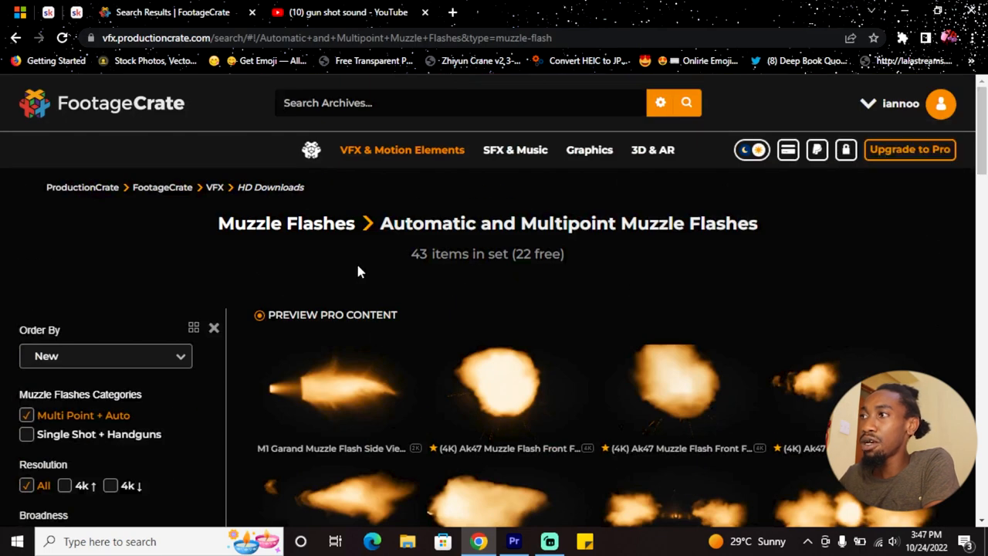
left_click(902, 102)
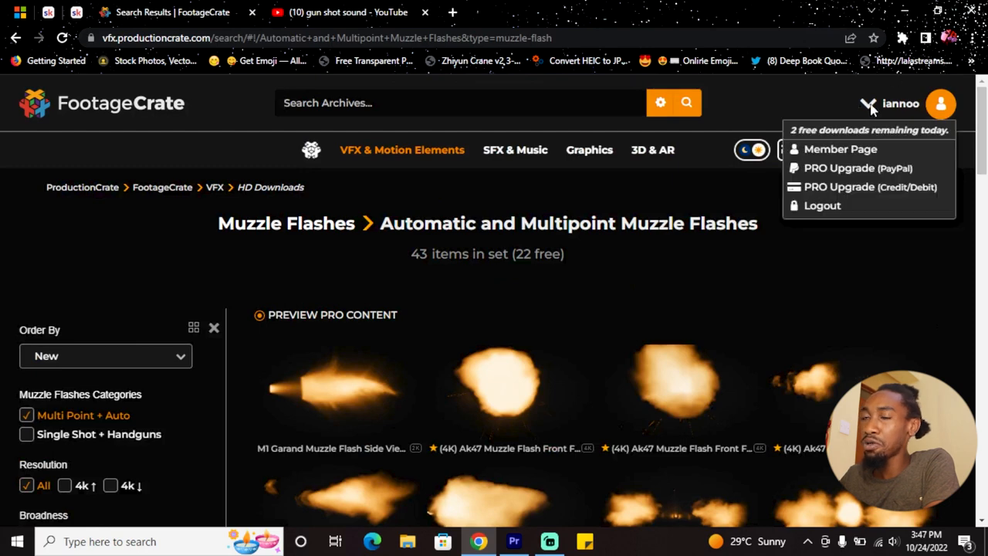
mouse_move(872, 107)
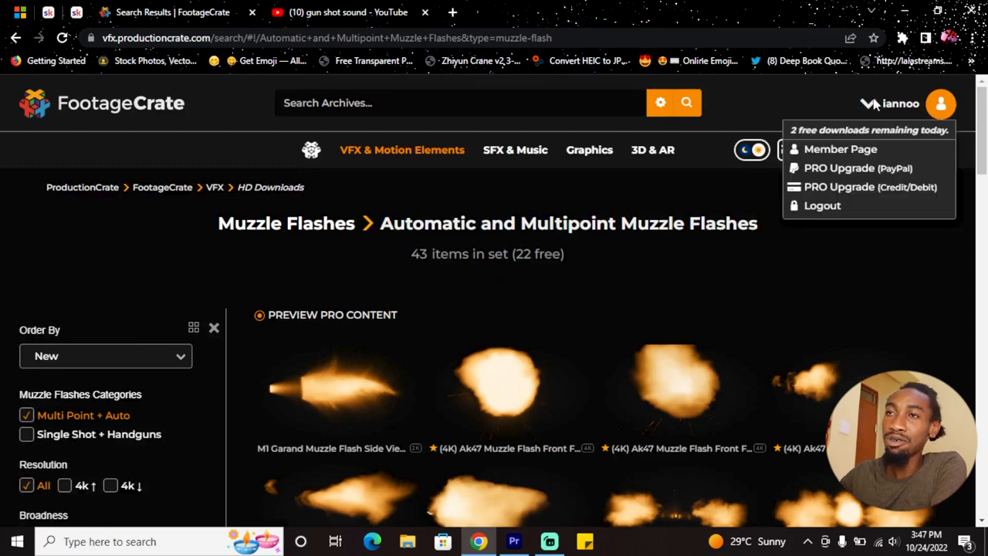
Browse further, then look in the Downloads folder for the saved effects.
scroll("down", 3)
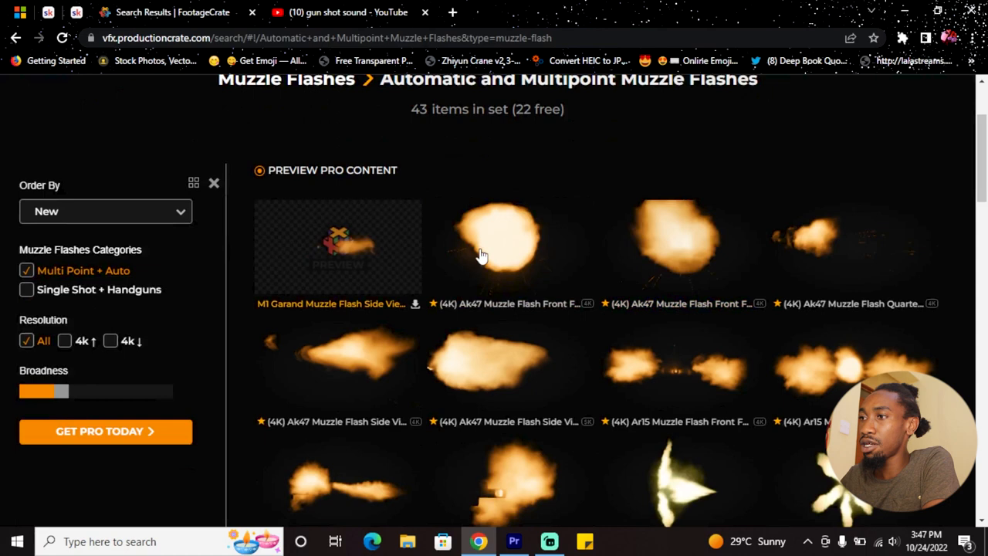
scroll("down", 3)
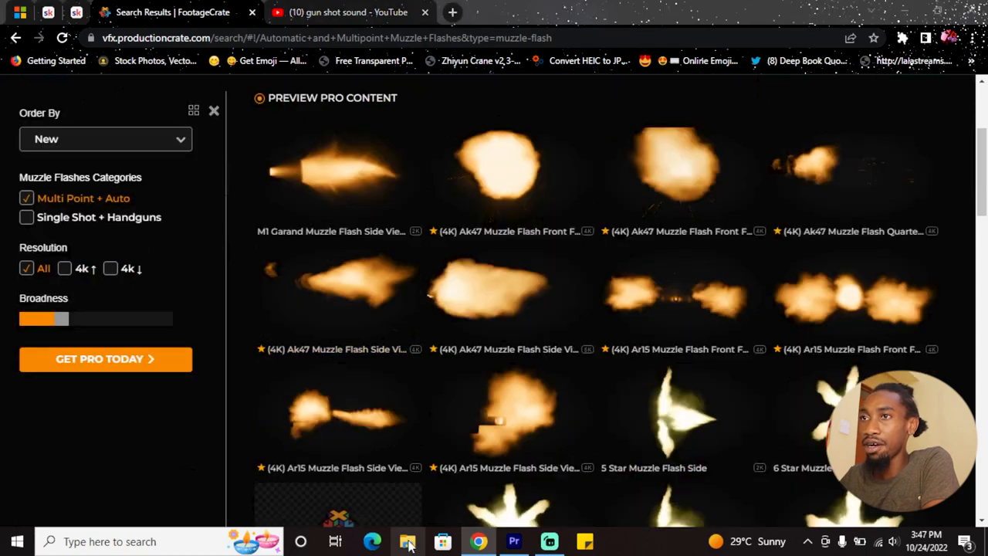
left_click(407, 540)
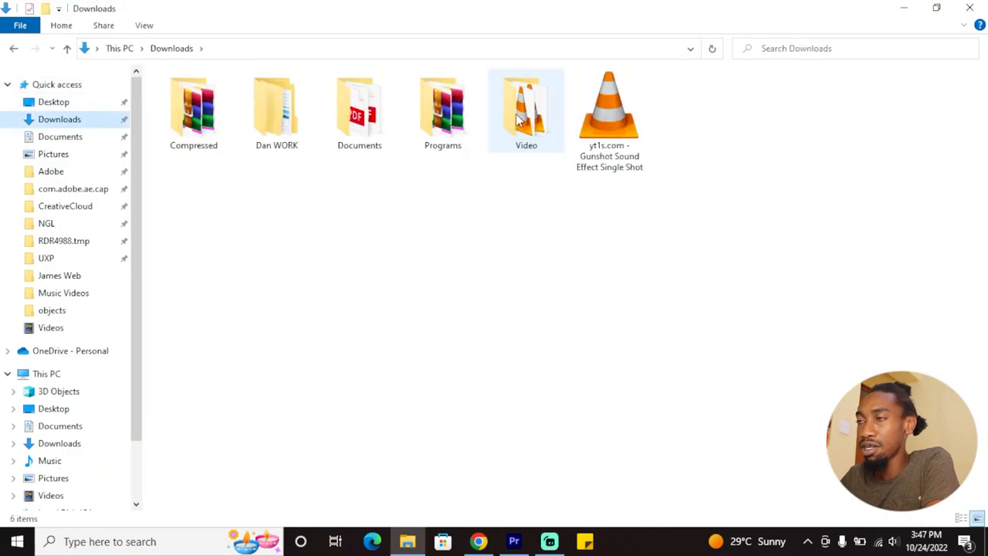
double_click(525, 108)
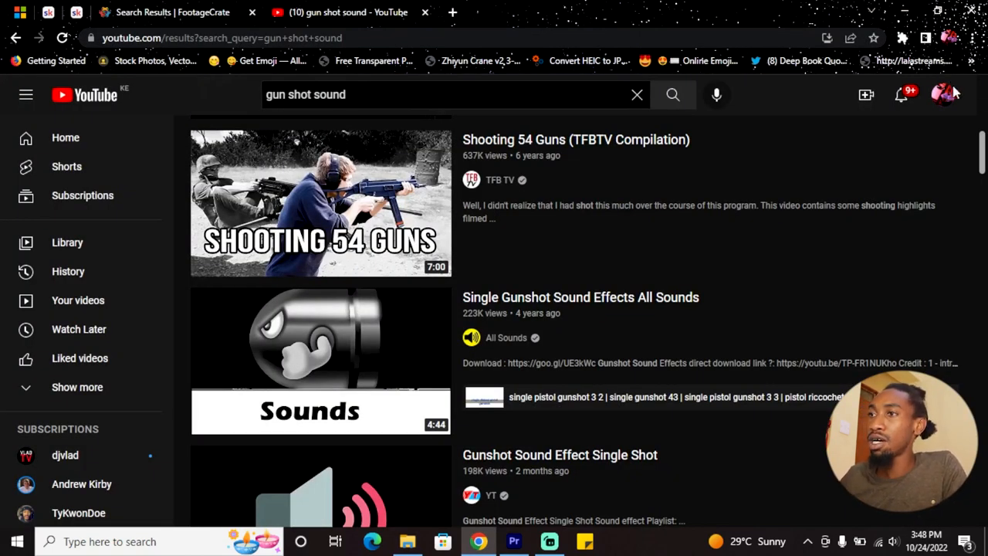
Search YouTube for 'gun shot sound' and play a single-shot gunshot video with autoplay off.
left_click(410, 94)
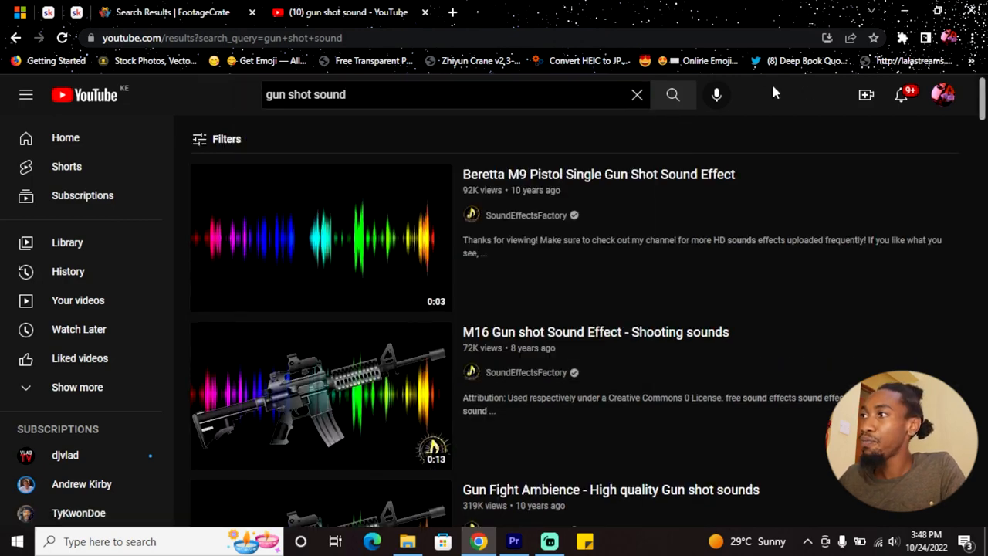
scroll("down", 3)
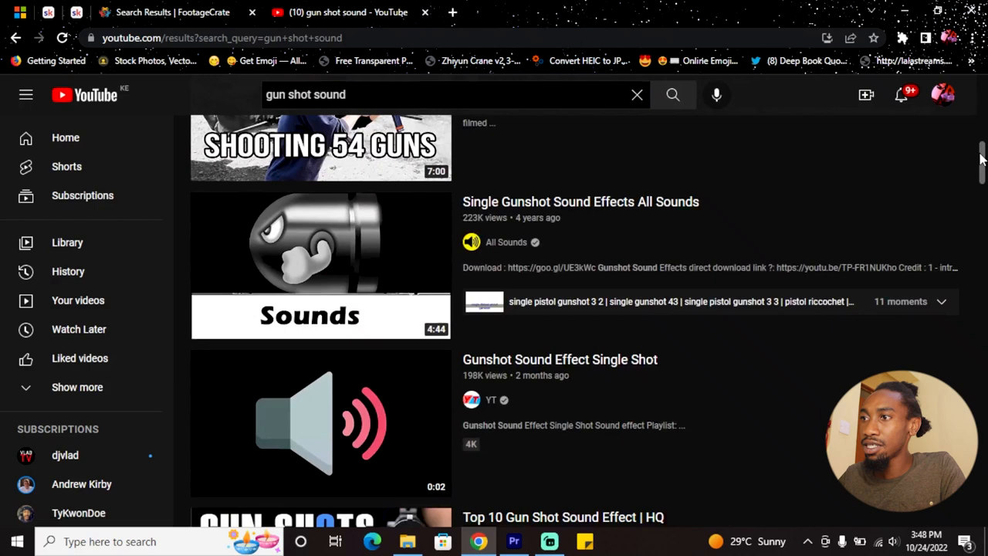
scroll("down", 3)
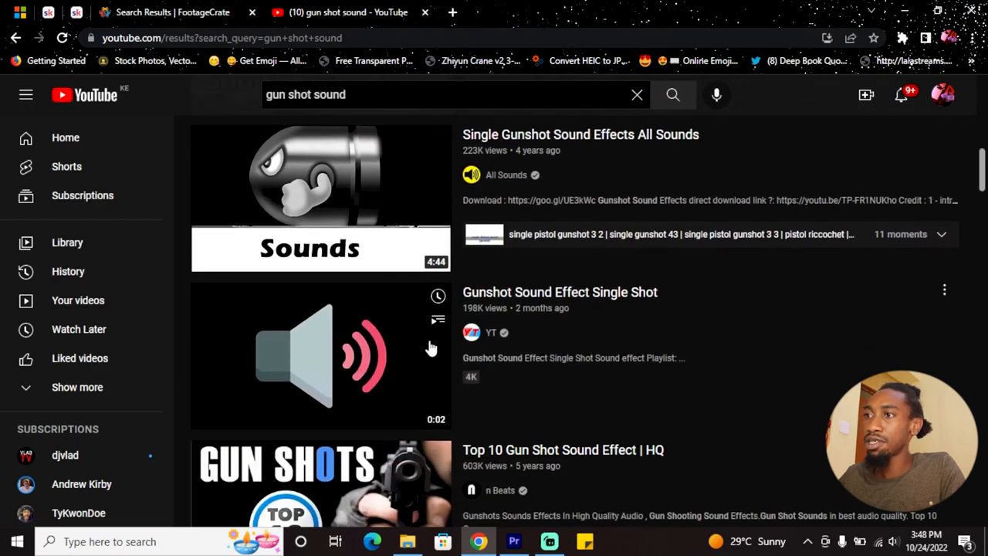
mouse_move(294, 353)
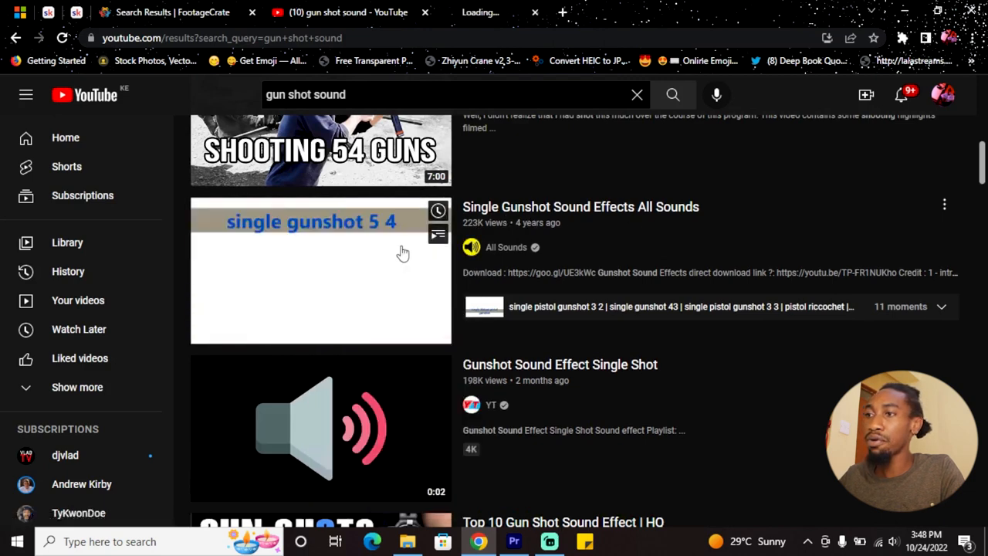
left_click(321, 430)
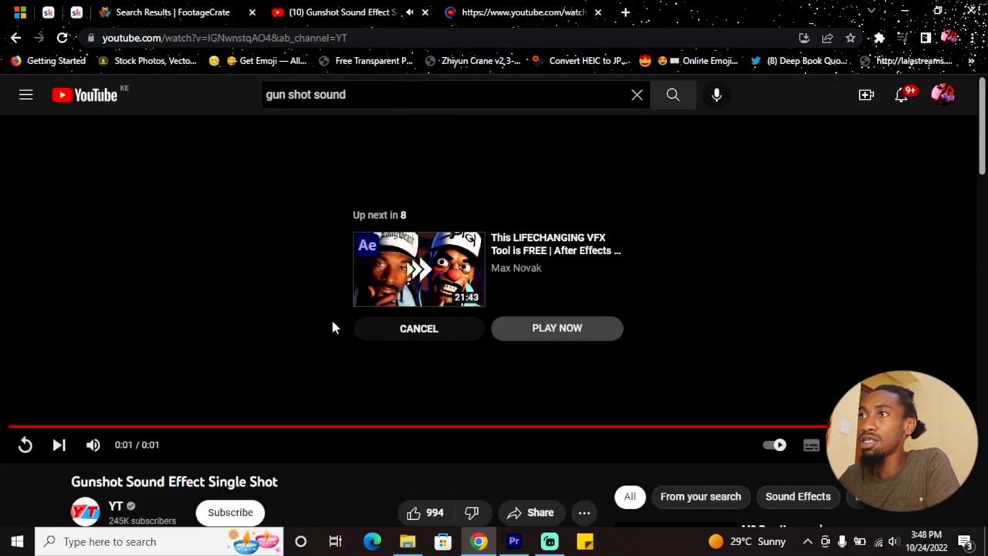
left_click(556, 328)
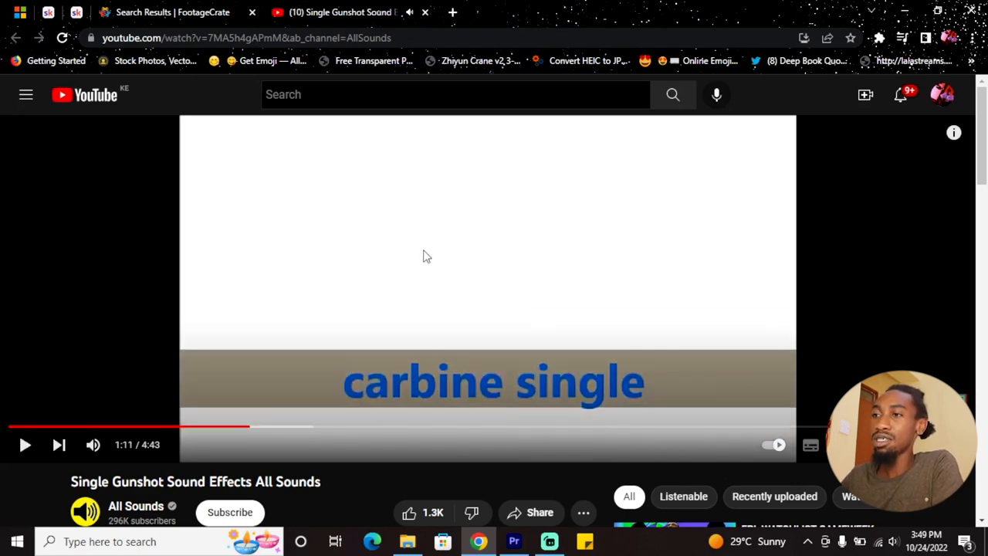
mouse_move(402, 226)
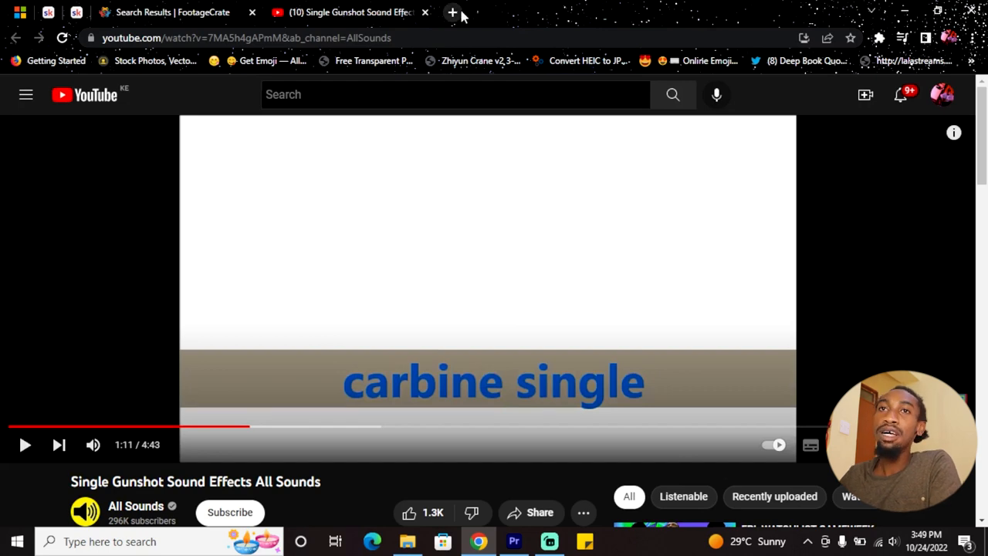
mouse_move(466, 34)
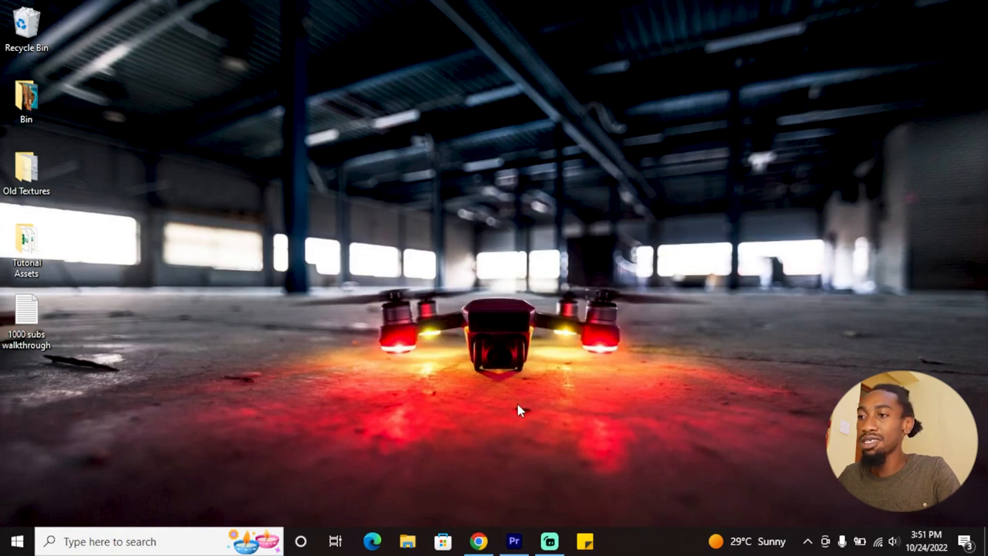
mouse_move(528, 506)
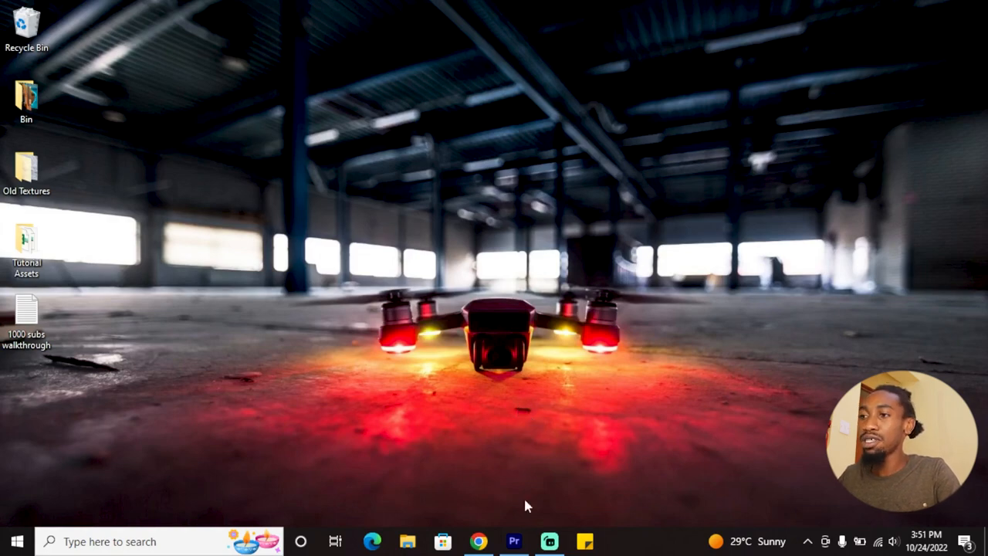
Import the gunshot sound file and the Muzzle Flash folder from Downloads > Video into the project.
left_click(513, 541)
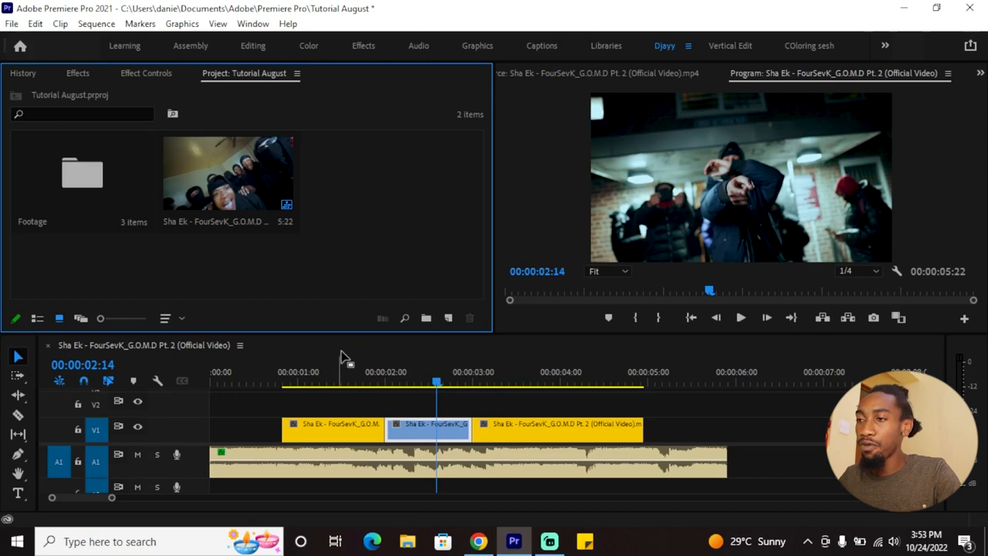
mouse_move(408, 502)
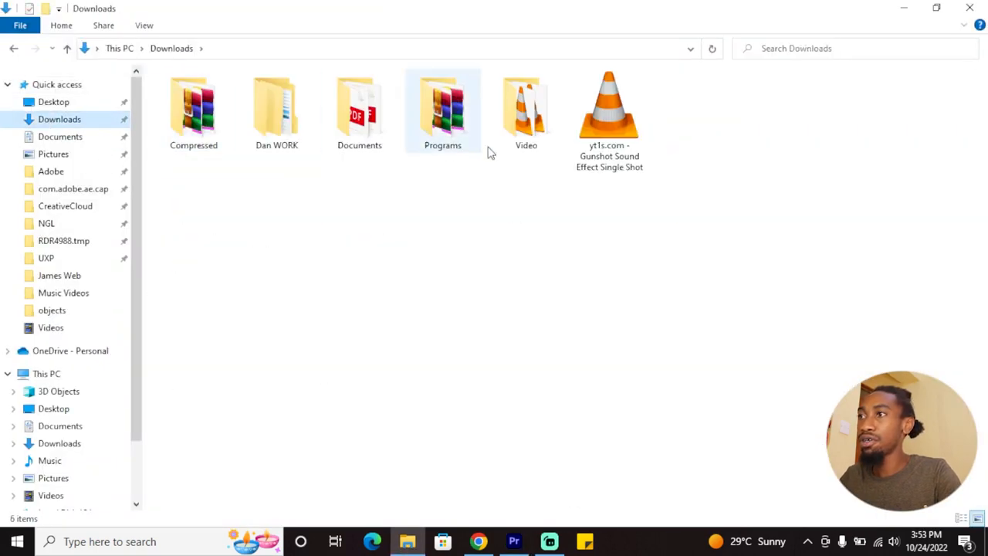
left_click(609, 108)
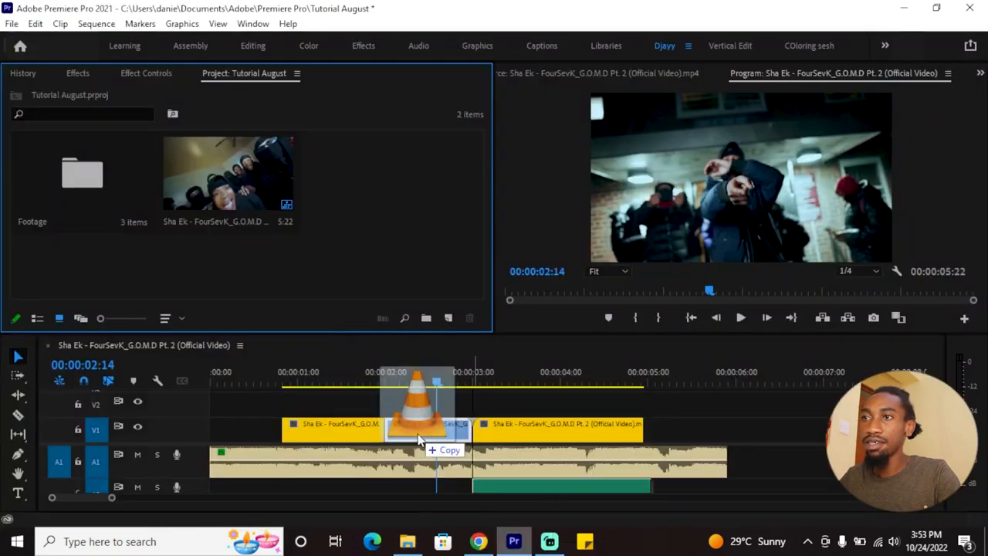
left_click(408, 540)
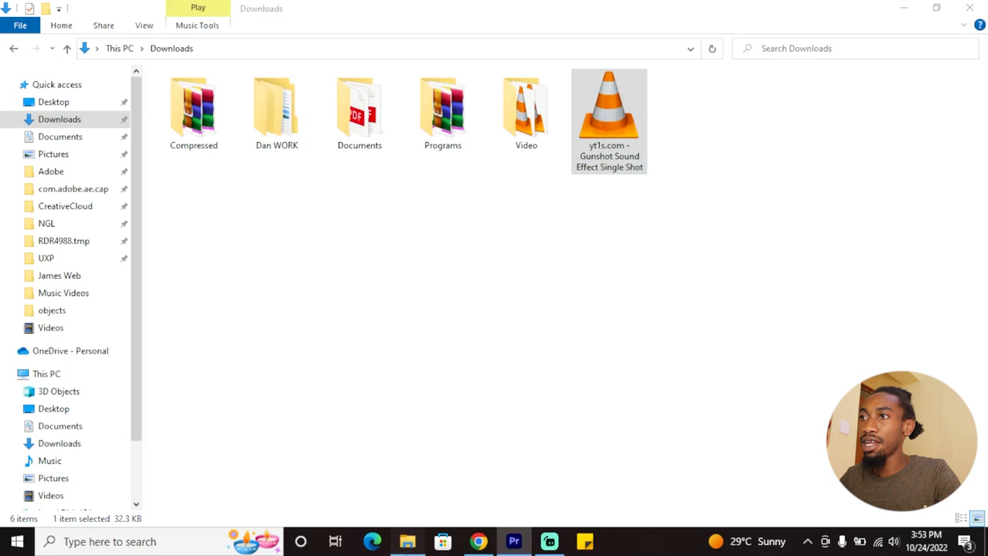
double_click(525, 108)
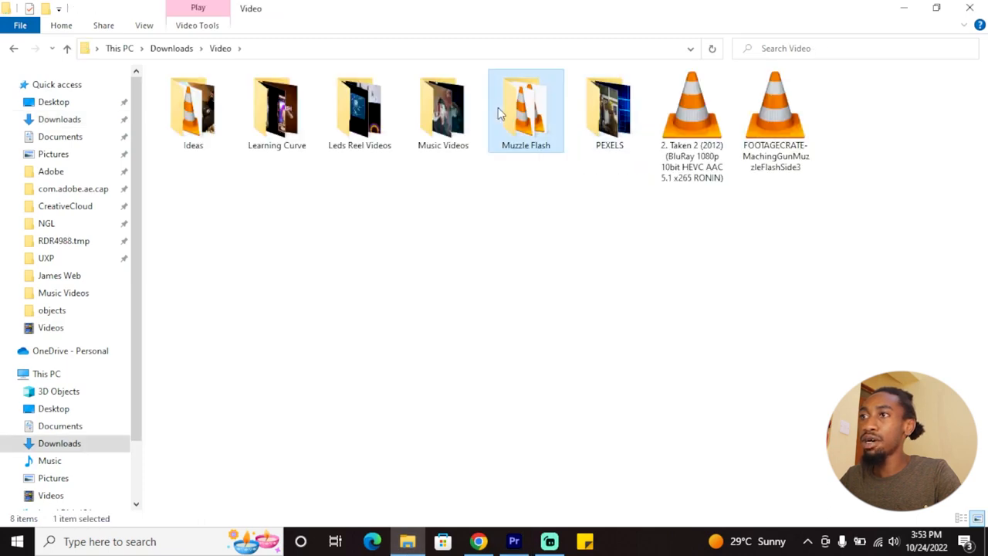
left_click(513, 541)
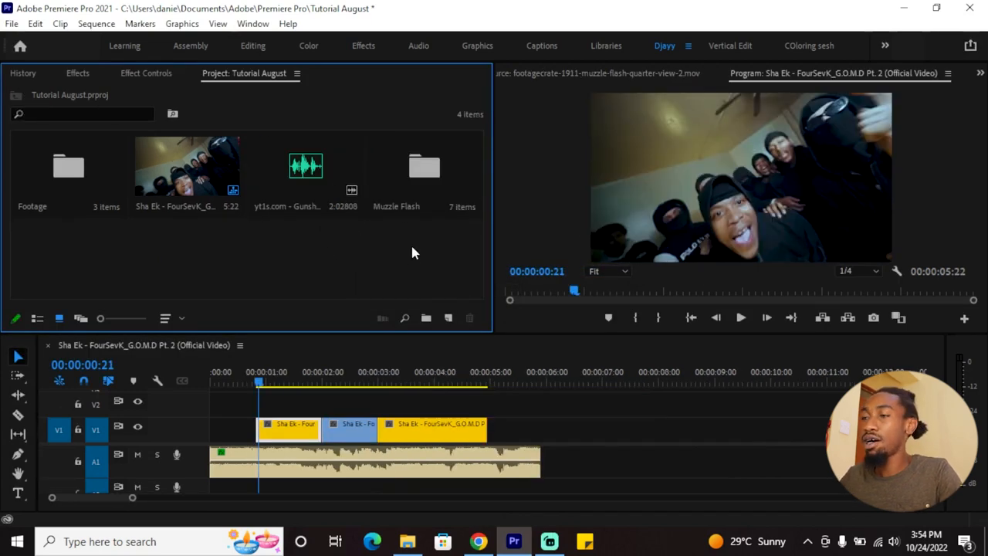
mouse_move(407, 227)
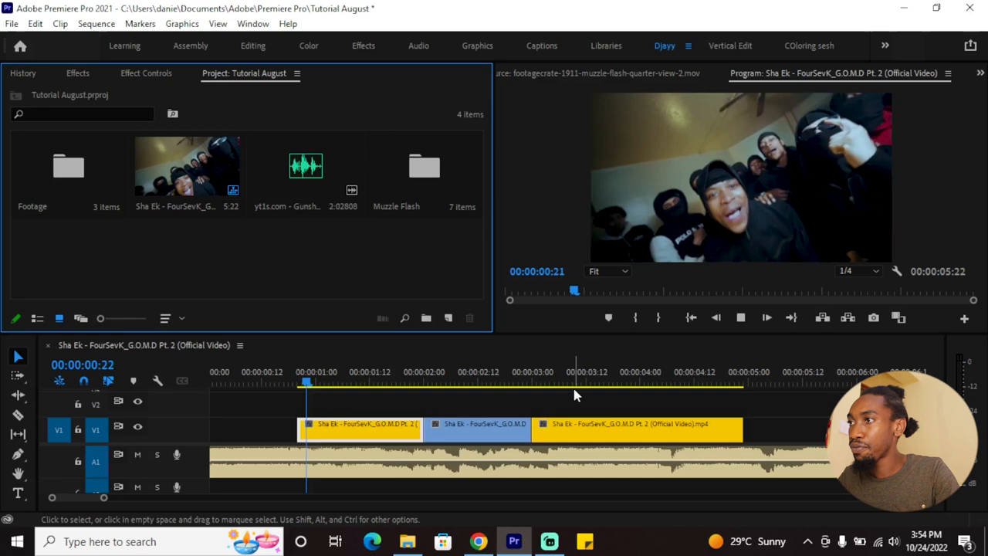
Scrub the playhead to the gun shot at about 00:00:02:08.
left_click(528, 383)
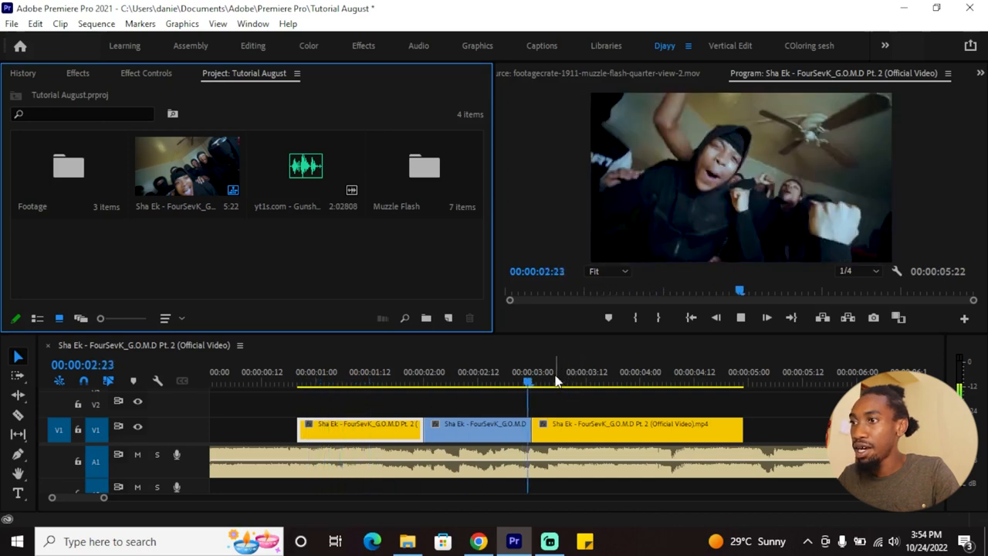
left_click(460, 383)
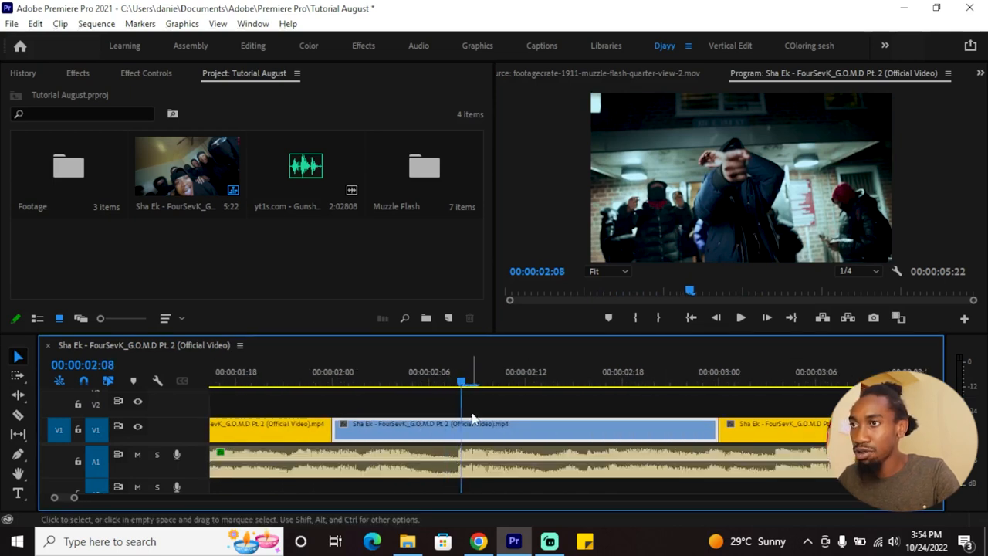
Place the second Muzzle Flash clip over the video and scale it to 139, positioned 592/458 and rotated 5°.
double_click(395, 166)
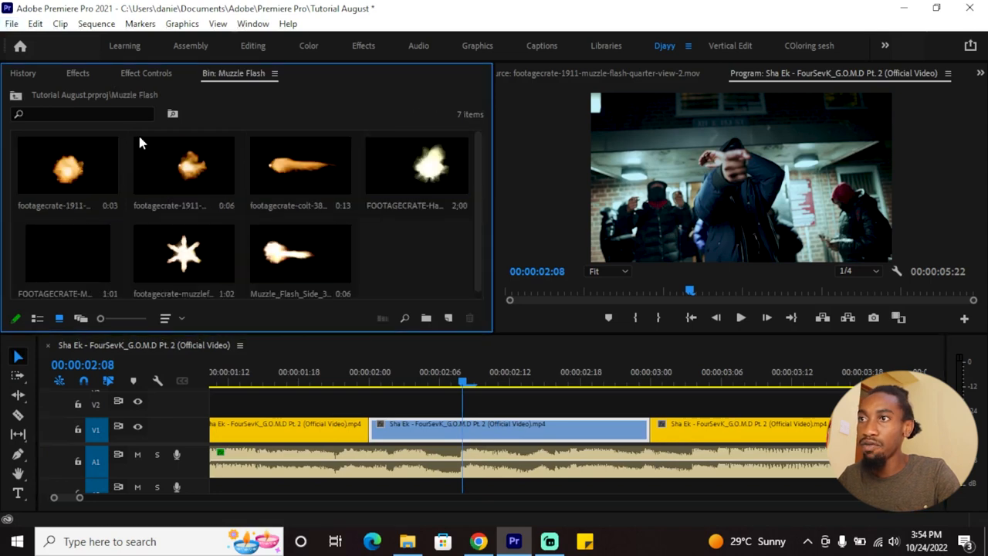
left_click(184, 164)
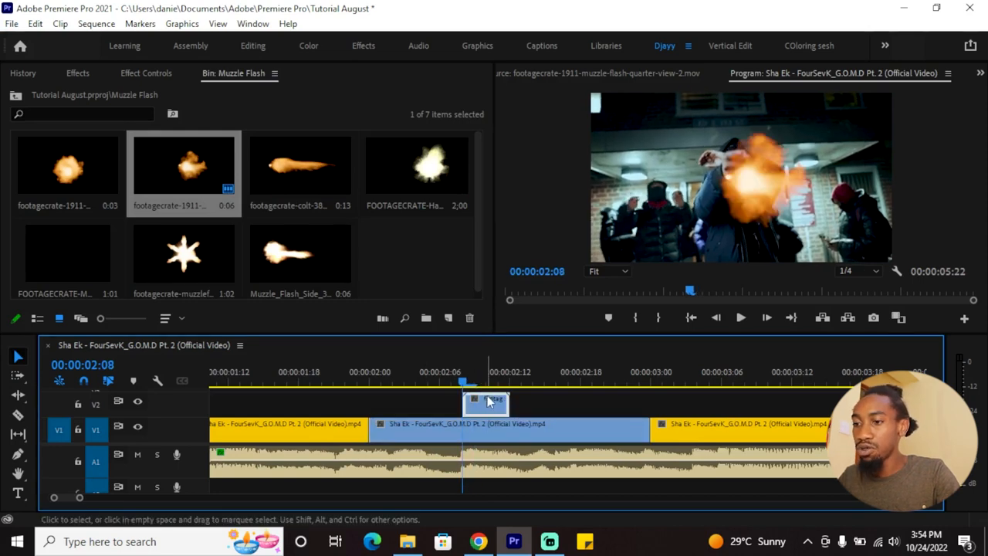
left_click(146, 72)
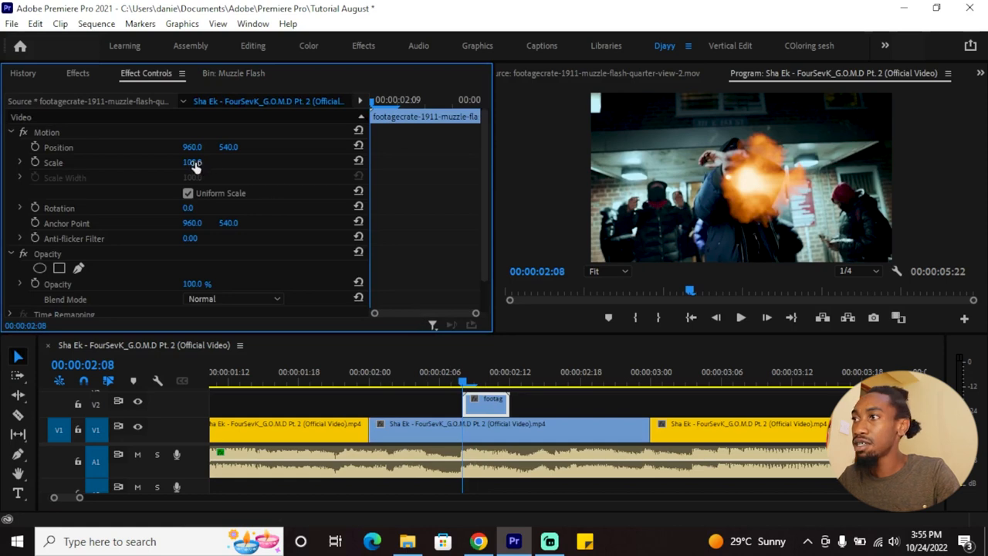
left_click_drag(191, 162, 191, 163)
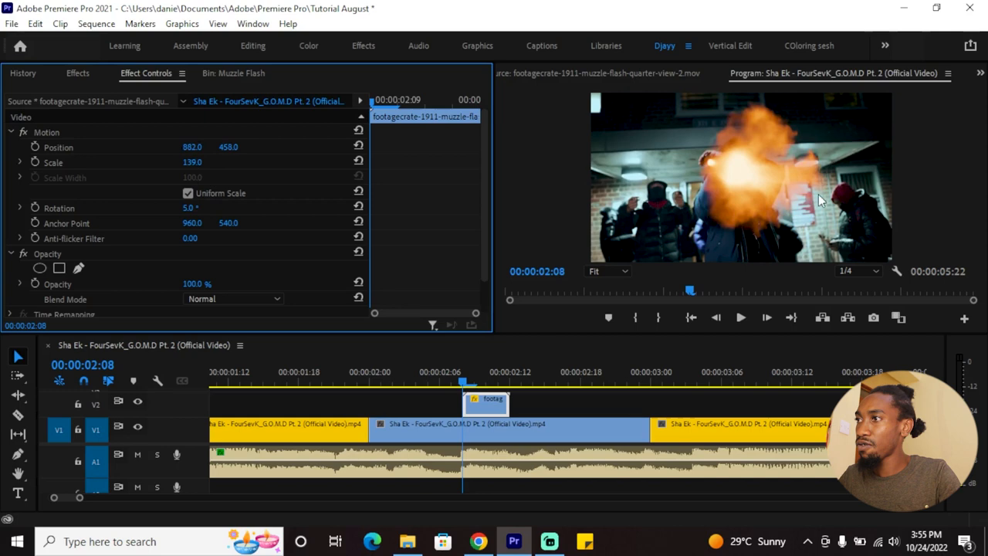
mouse_move(805, 189)
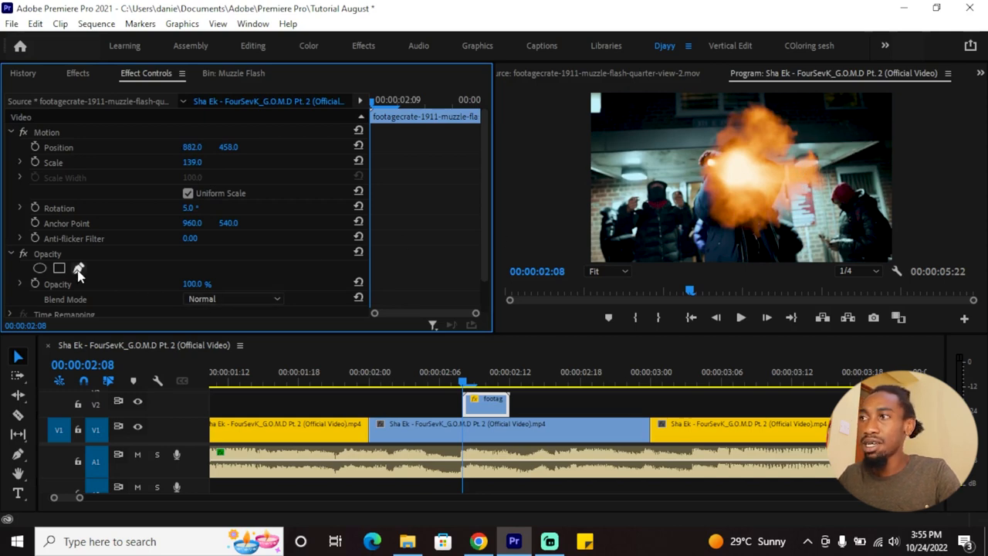
Draw a free-form opacity mask around the flash burst in the Program monitor.
left_click(77, 269)
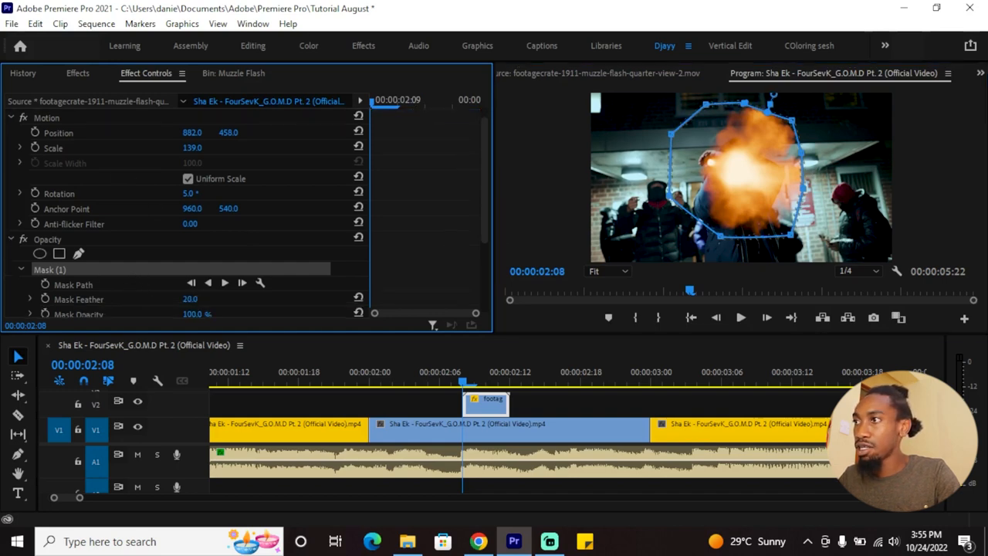
left_click(429, 383)
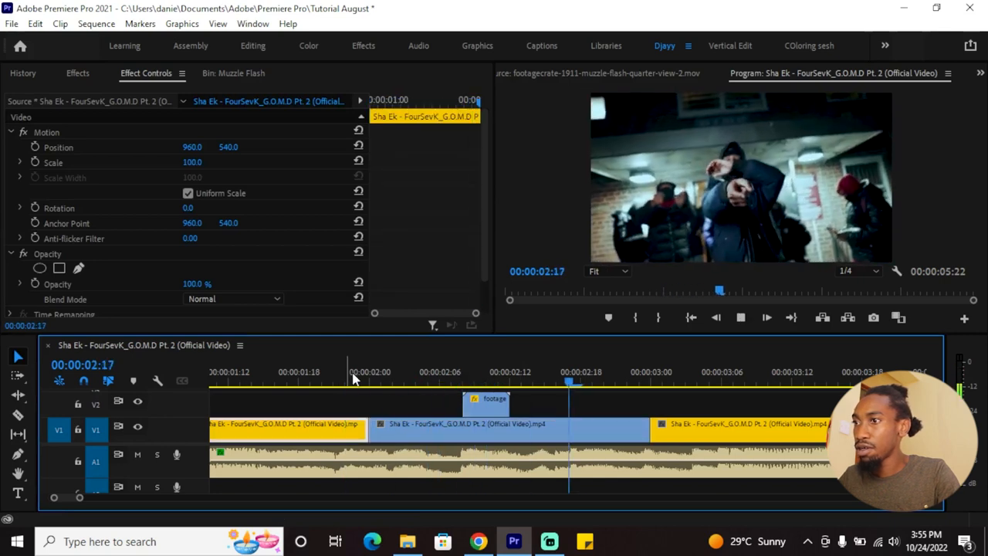
Razor the music video at 2:08 and 2:10 to isolate a two-frame slice.
left_click(451, 379)
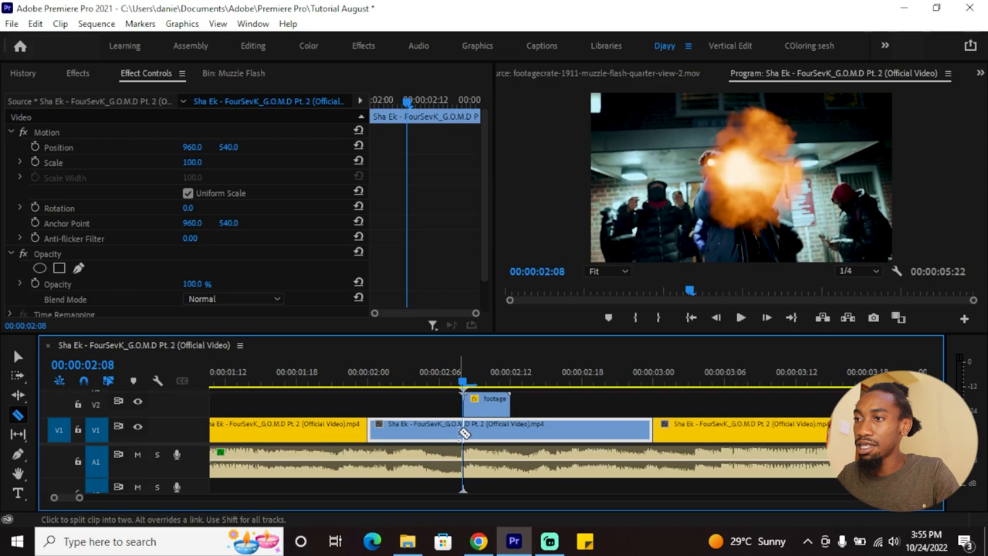
left_click(463, 433)
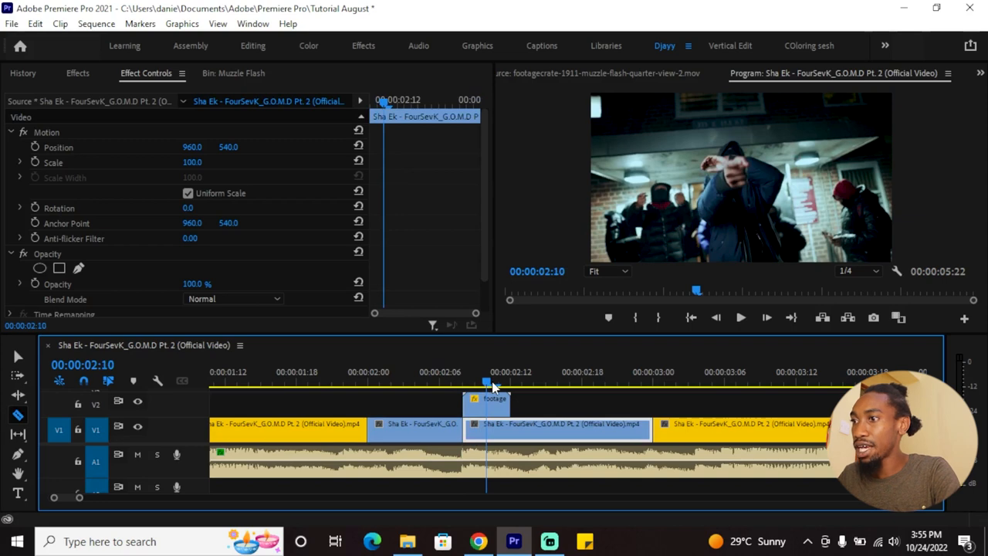
left_click(510, 371)
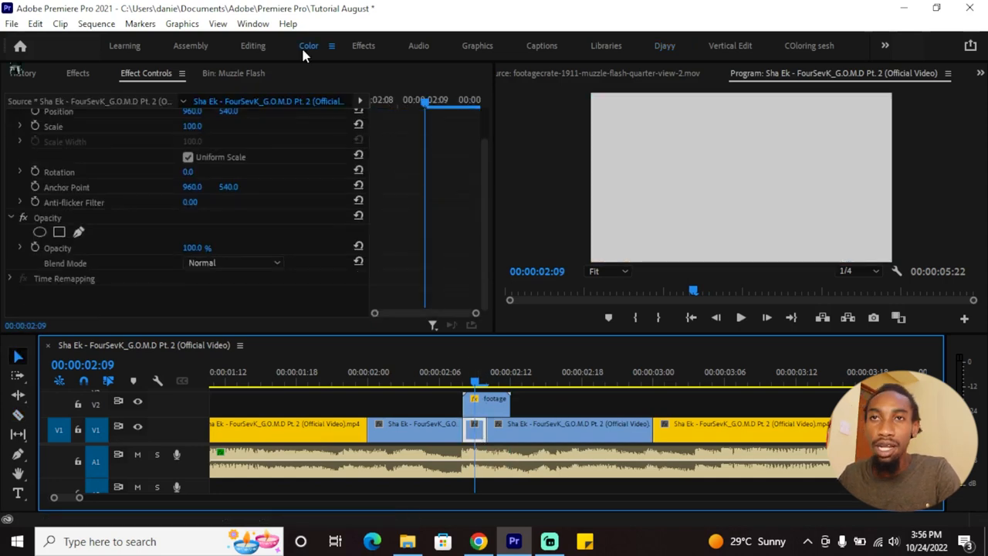
In the Color workspace raise the slice's Lumetri exposure to 2.7.
left_click(309, 46)
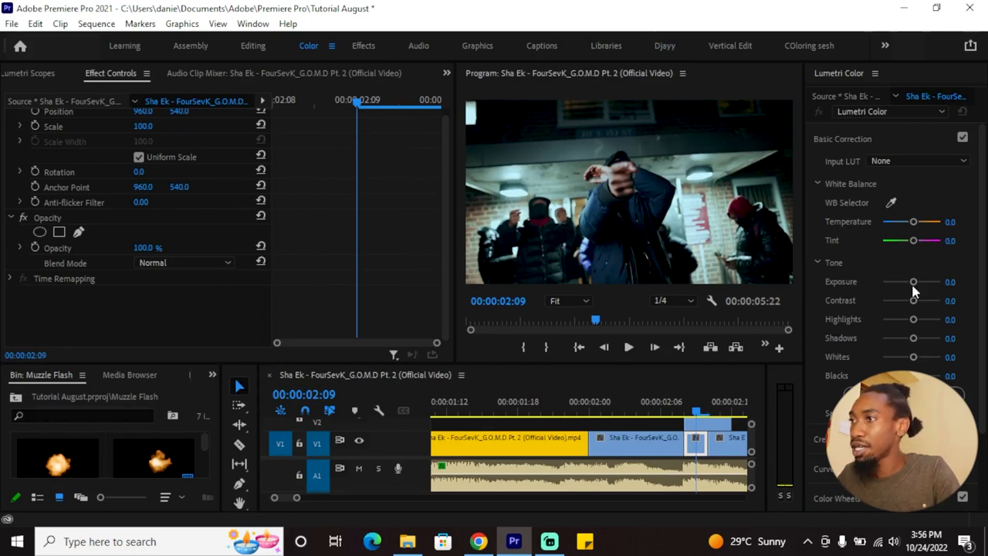
left_click_drag(915, 281, 929, 281)
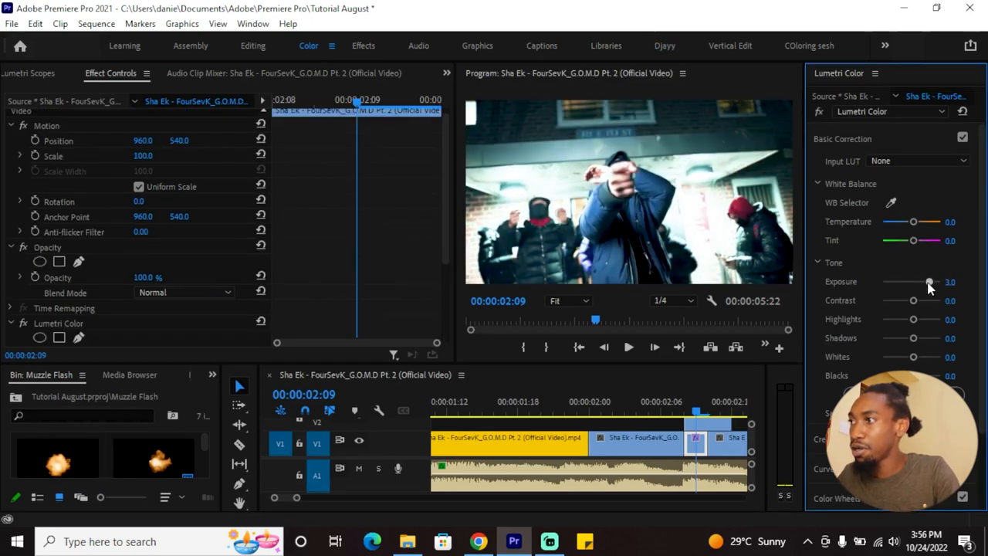
left_click_drag(930, 281, 927, 281)
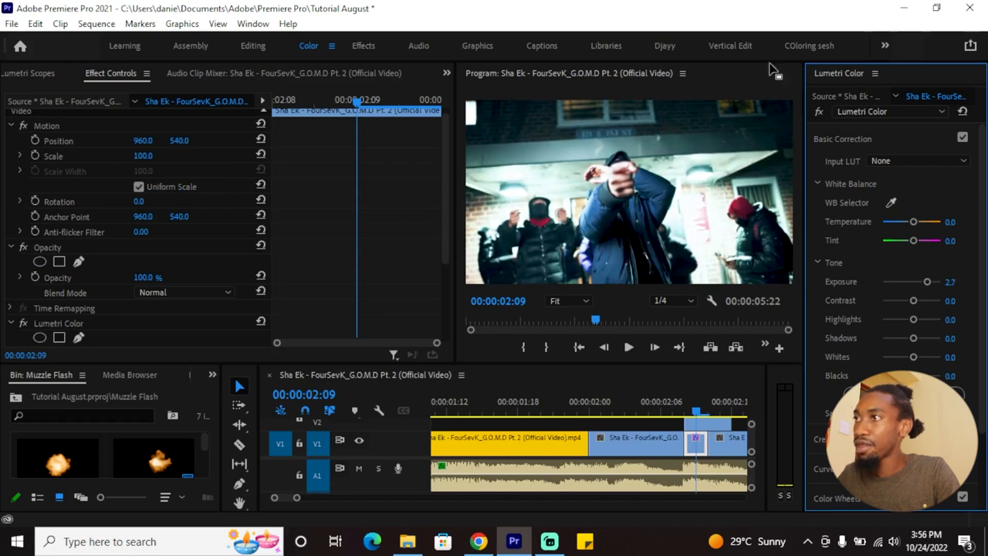
left_click(664, 45)
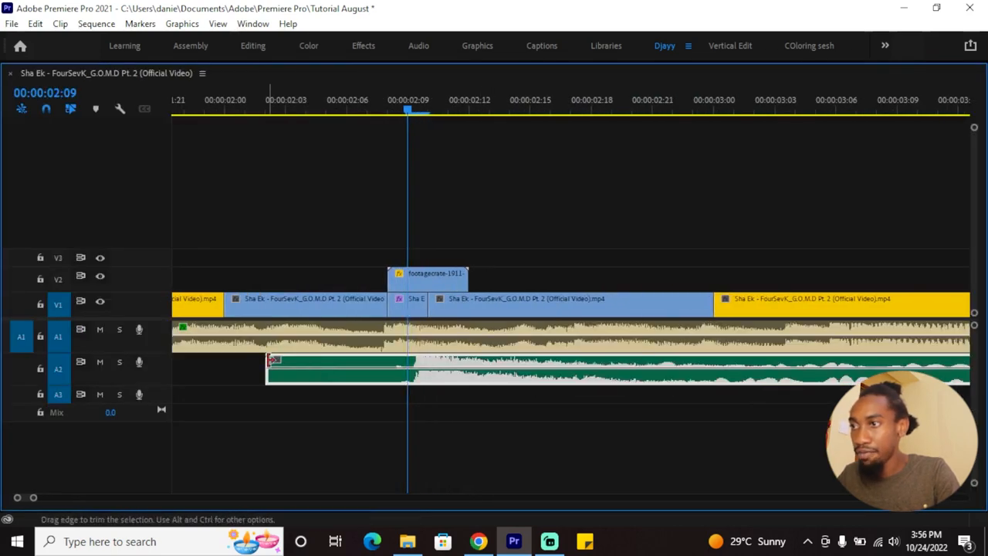
Trim the gunshot audio on A2 so the shot lands on the flash.
left_click_drag(332, 369, 435, 369)
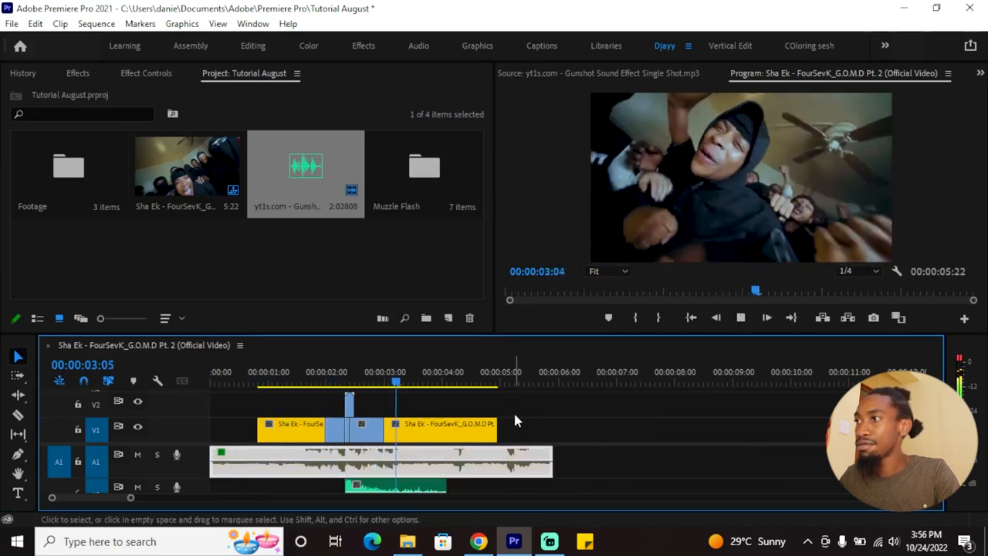
left_click(321, 383)
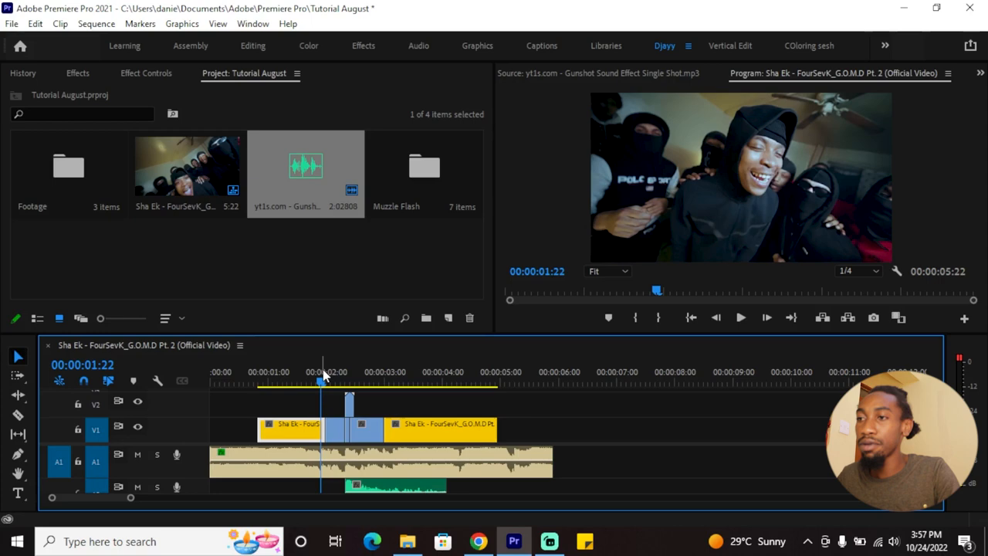
left_click(740, 318)
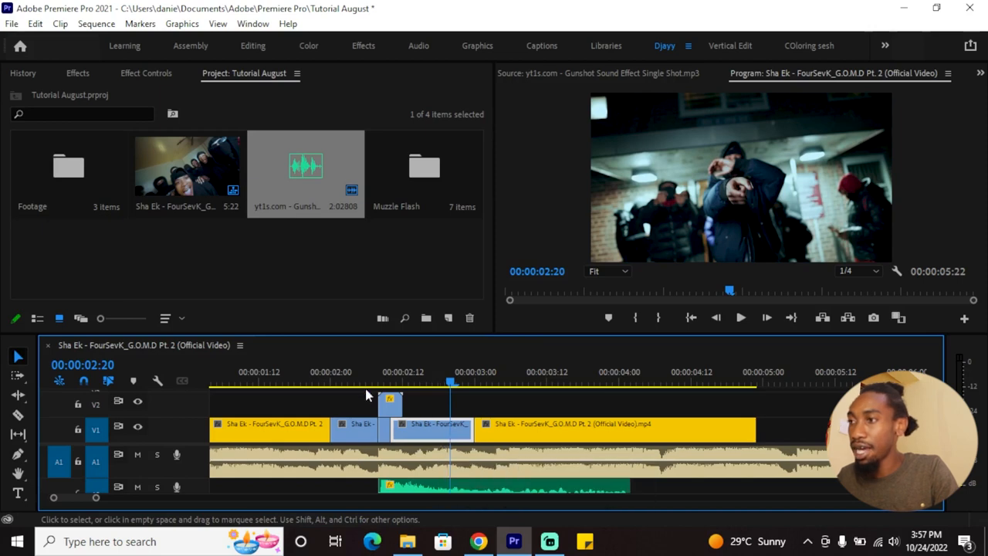
Adjust the flash clip's RGB Curves and nudge its position to about 581/458.
left_click(366, 383)
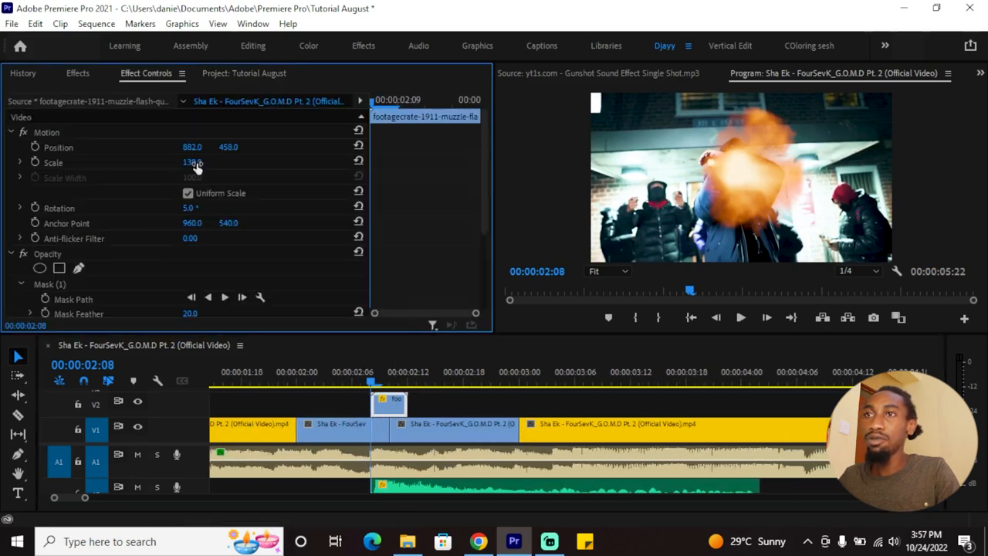
left_click(78, 72)
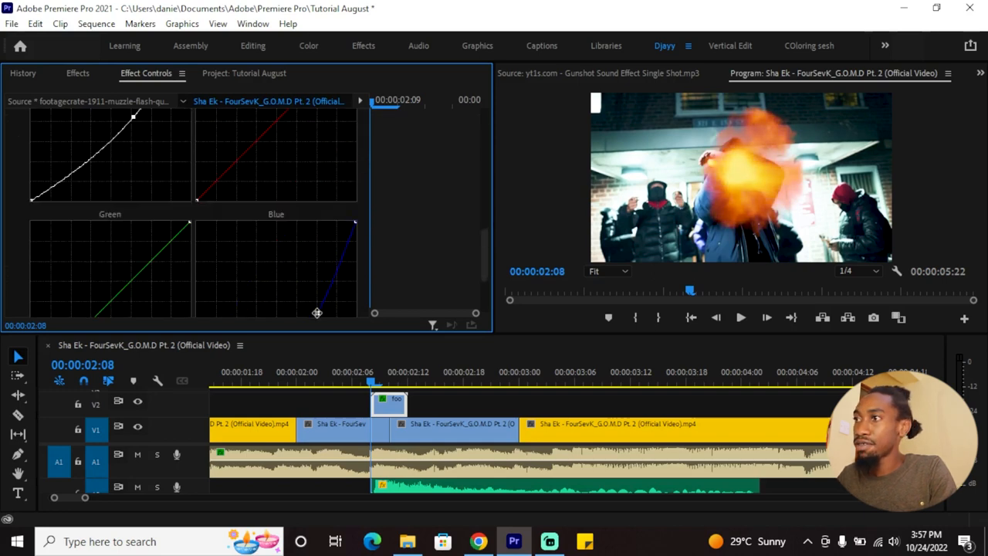
left_click_drag(316, 312, 294, 289)
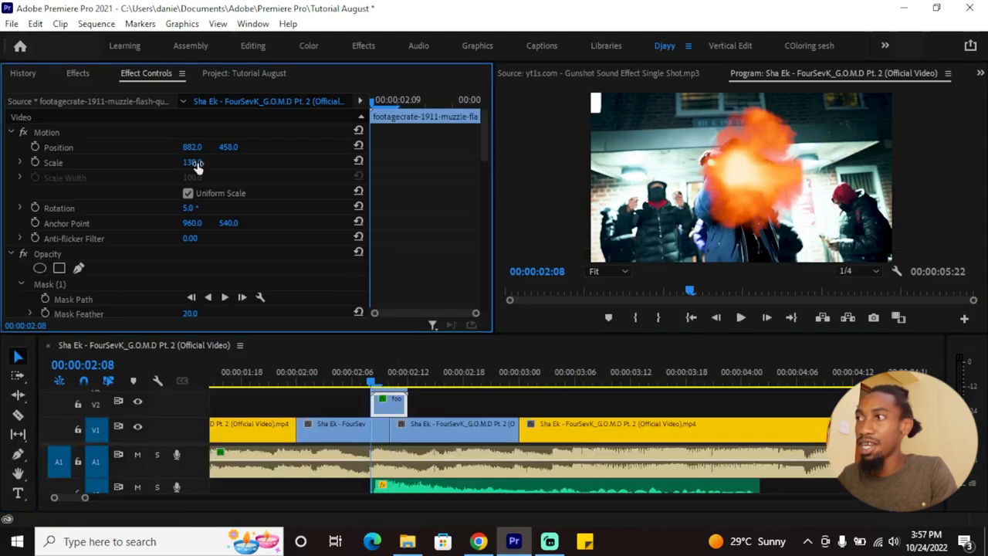
left_click_drag(192, 162, 204, 162)
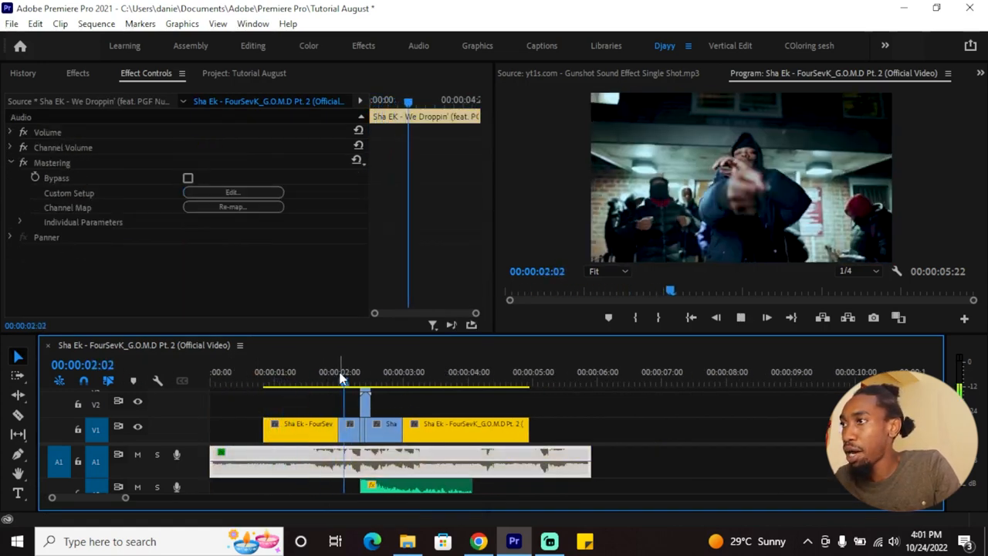
Park the playhead just before the shot ready for the glass-break overlays.
left_click(244, 73)
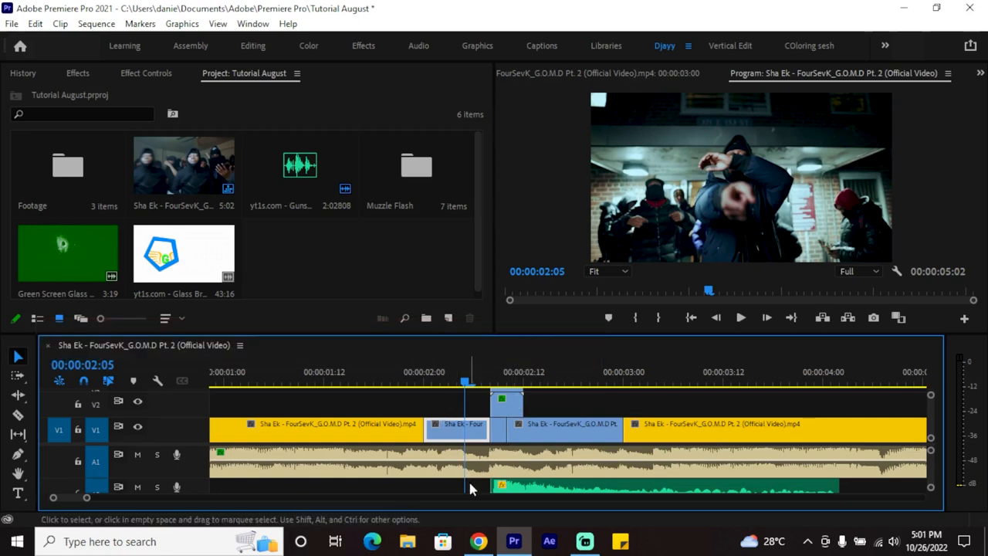
Find a 'breaking glass' green screen clip on YouTube and import the downloaded Glass Breakage Effects file.
left_click(477, 541)
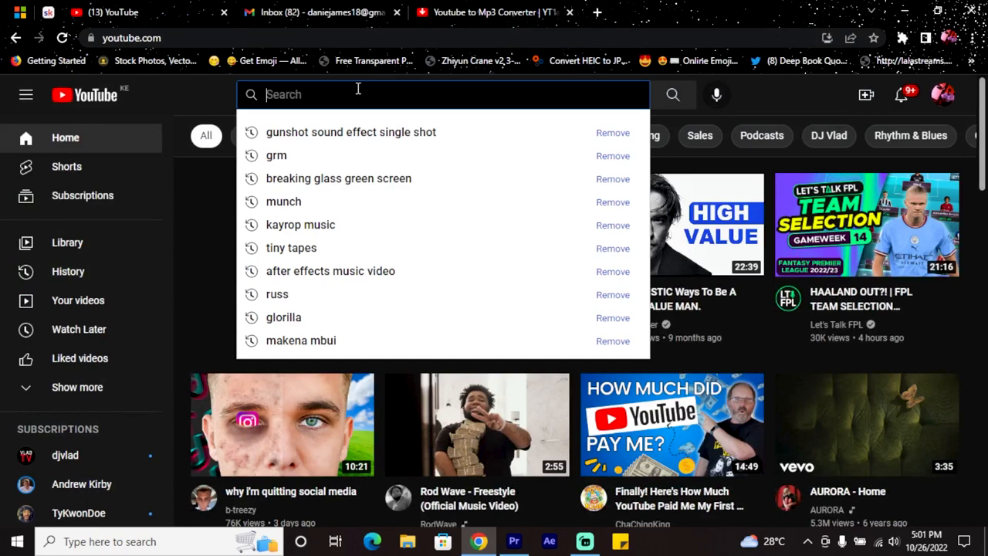
type("breaking glass green screen")
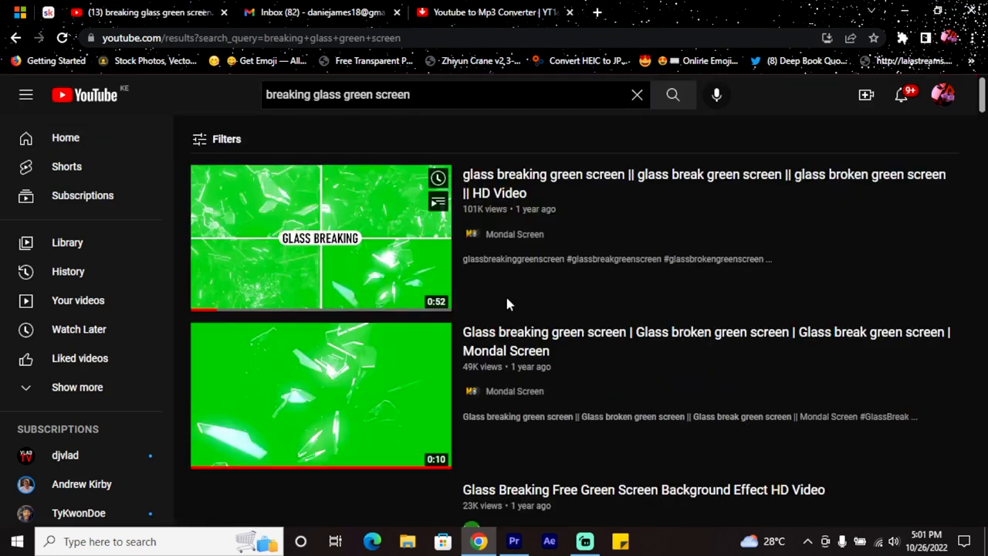
scroll("down", 3)
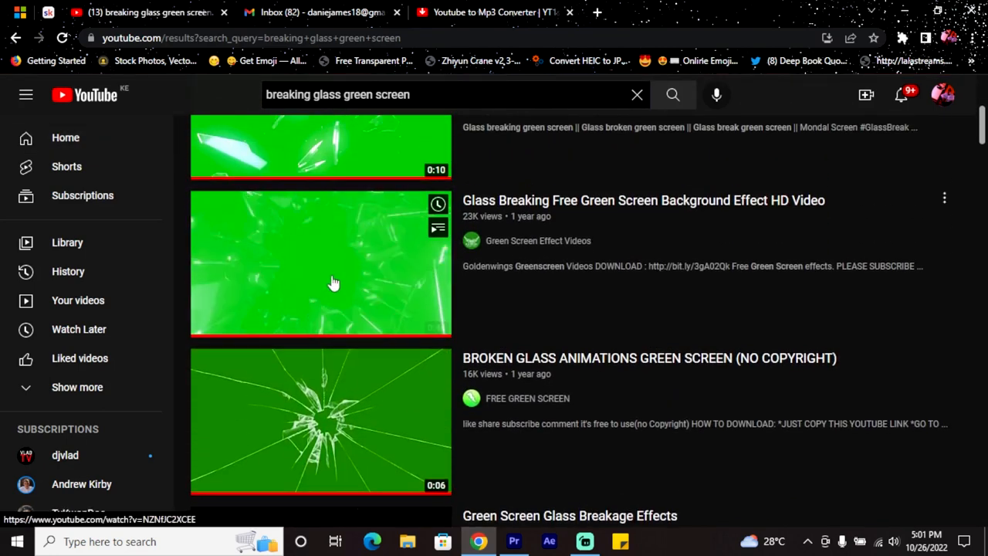
scroll("down", 3)
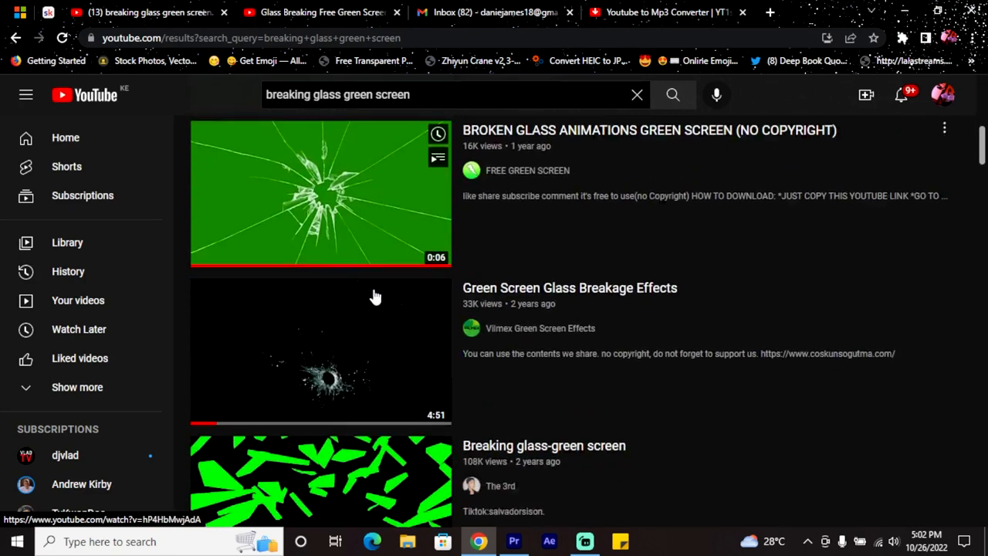
scroll("down", 3)
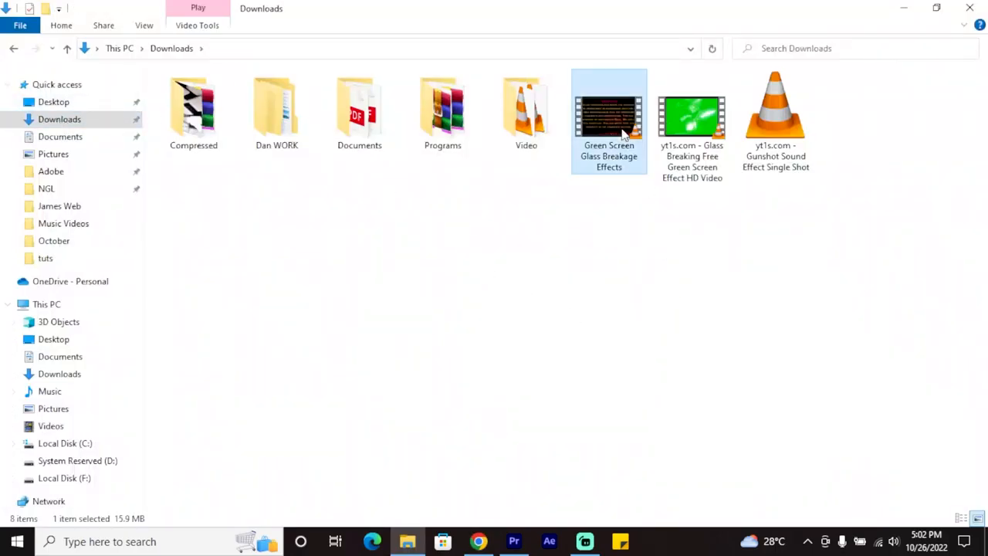
left_click(513, 541)
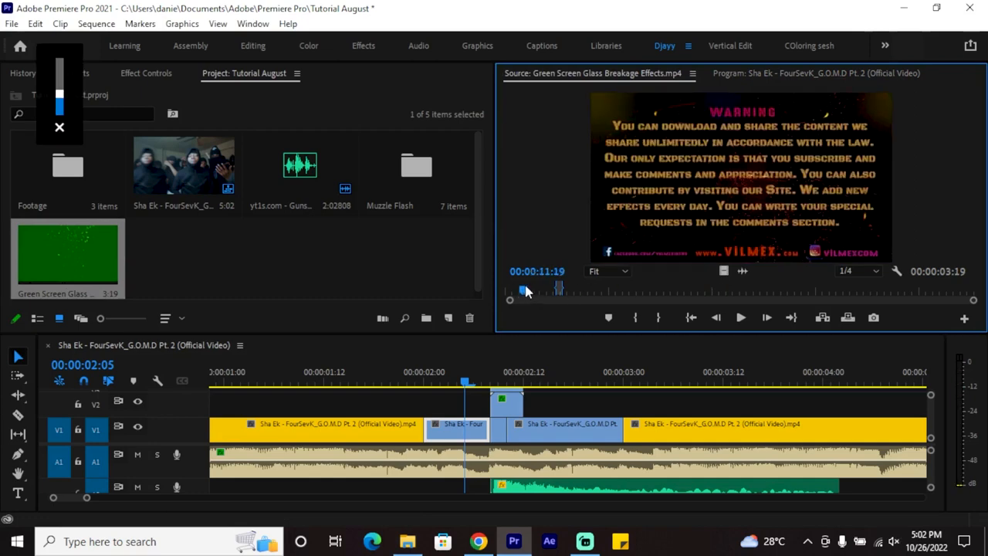
Place the Green Screen Glass Breakage Effects clip in the sequence and razor it into short pieces.
left_click_drag(528, 290, 553, 290)
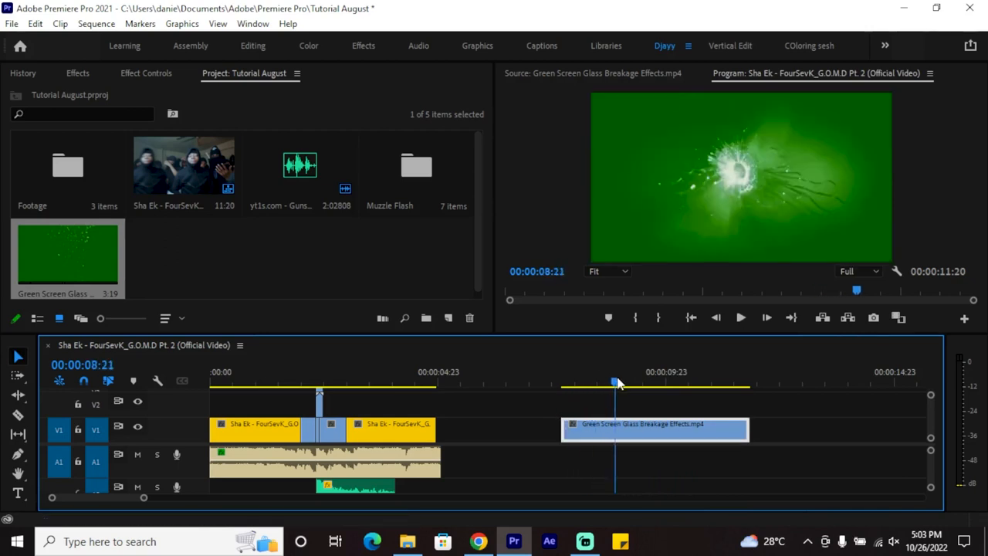
left_click(611, 383)
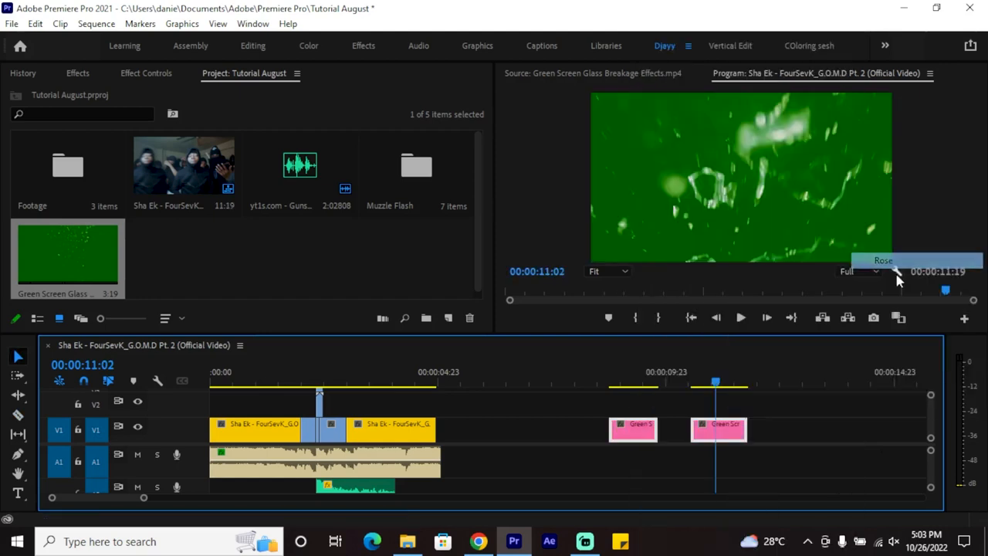
Apply the Ultra Key effect to the glass piece and stack it on V2 above the muzzle flash.
left_click(77, 73)
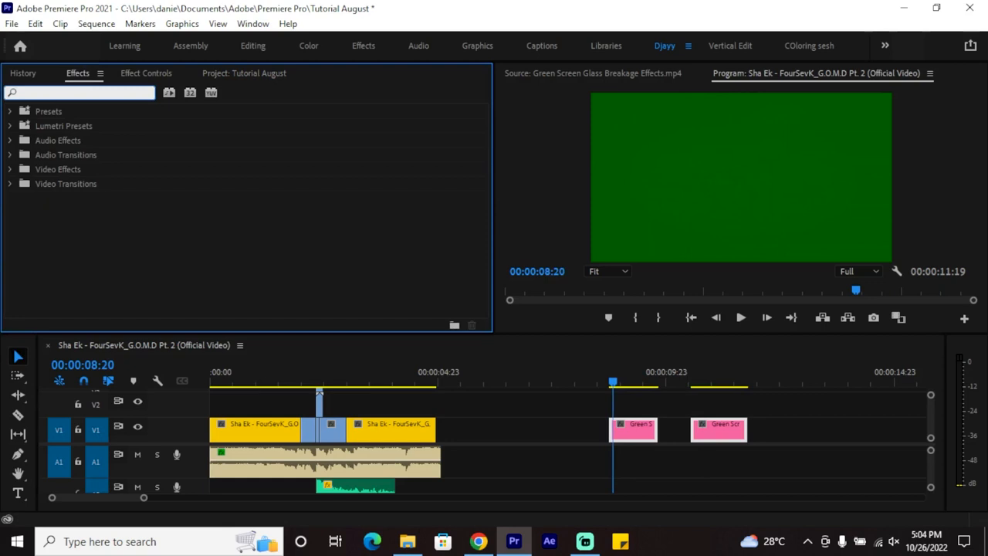
type("ultra")
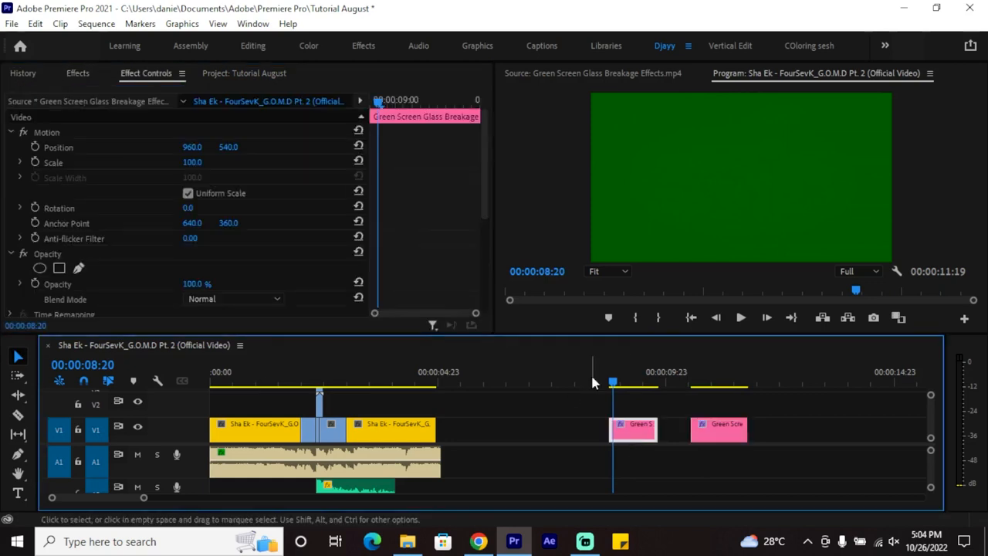
scroll("down", 3)
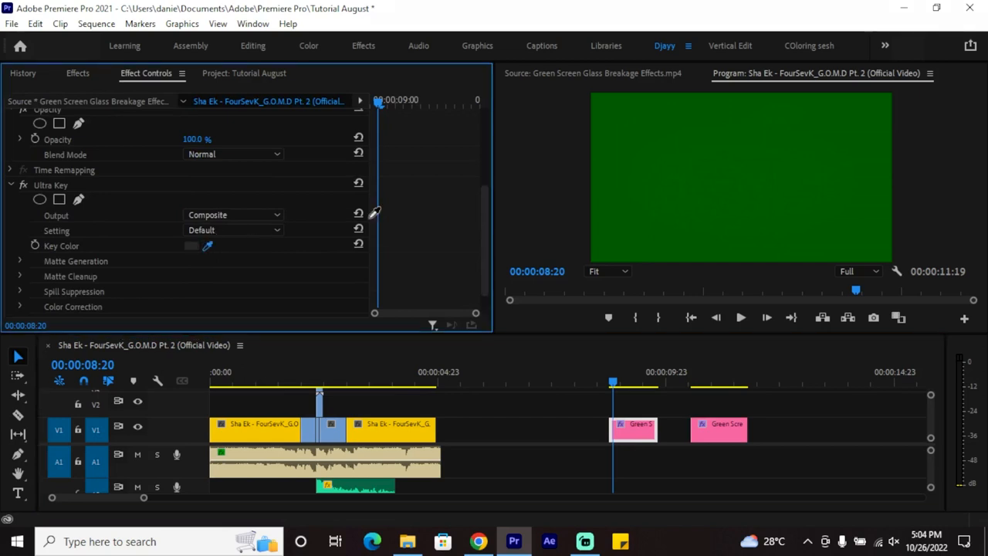
left_click(207, 245)
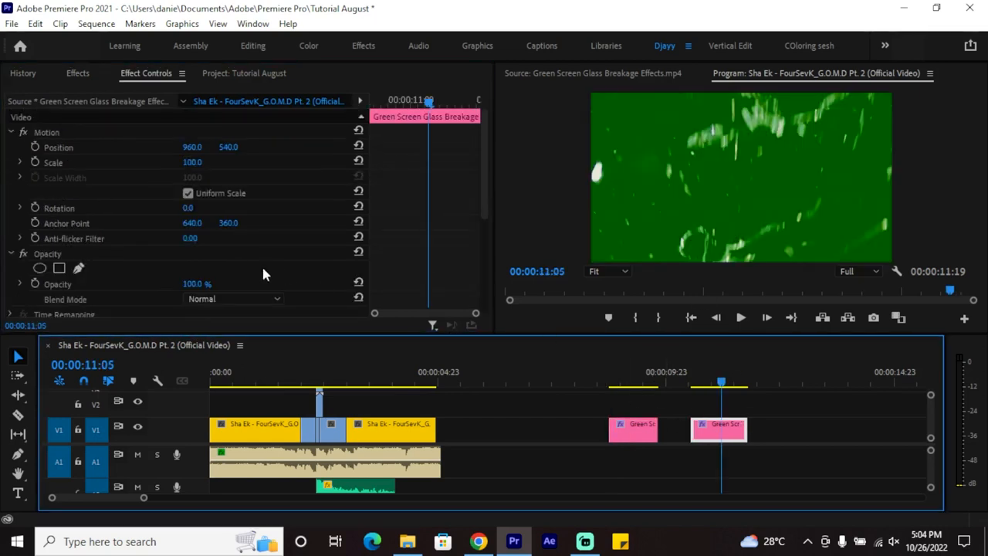
scroll("down", 3)
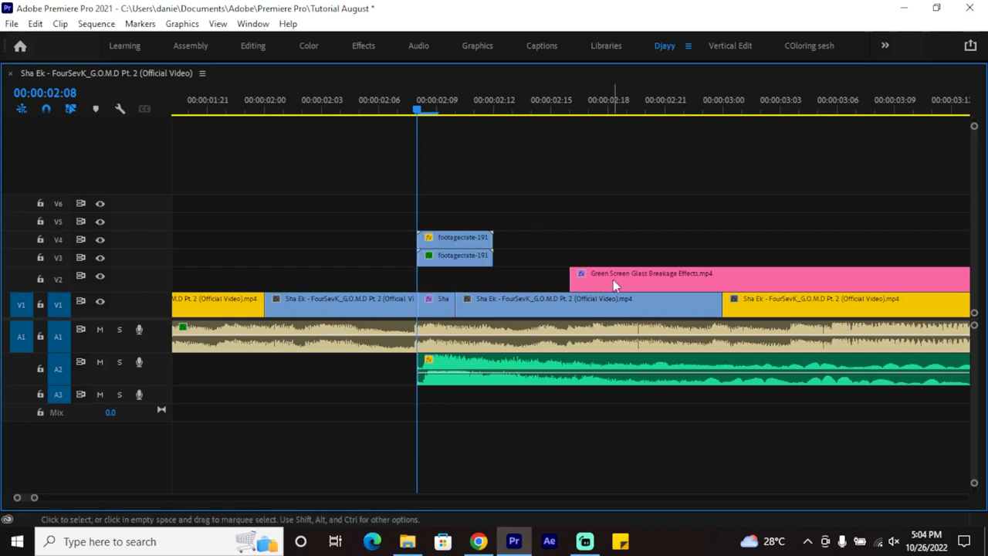
Align the glass clip with the muzzle flash, trim its end, and key out the green with the eyedropper.
left_click_drag(614, 278, 556, 278)
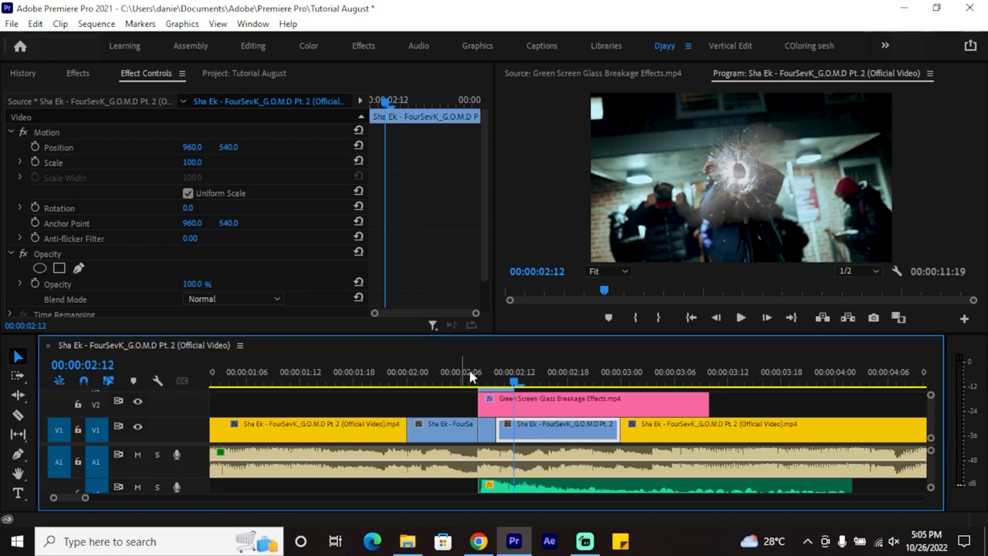
left_click_drag(595, 398, 532, 408)
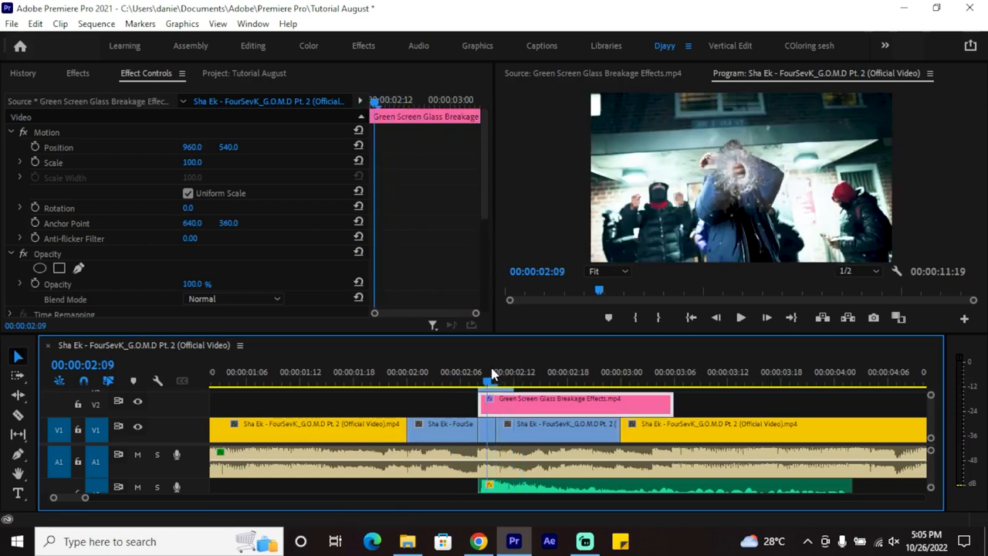
left_click(533, 372)
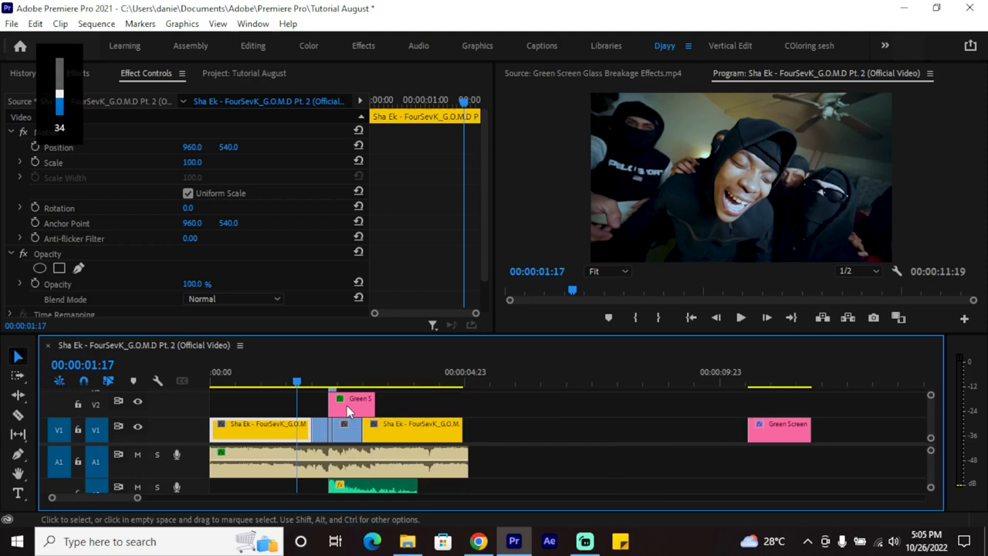
left_click(740, 318)
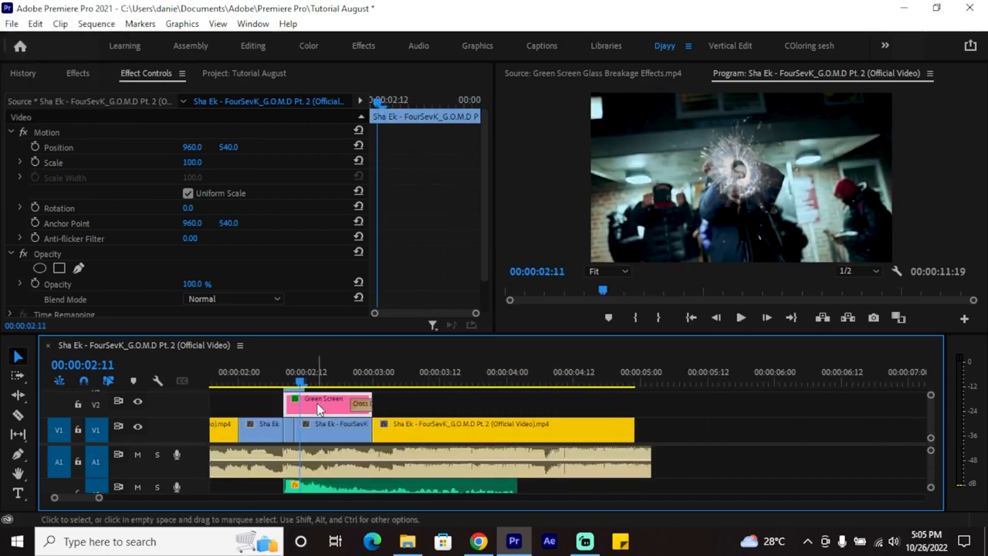
Raise Lumetri Exposure on the bullet-hole moment to 0.7 in the Color workspace and return to editing.
left_click(325, 398)
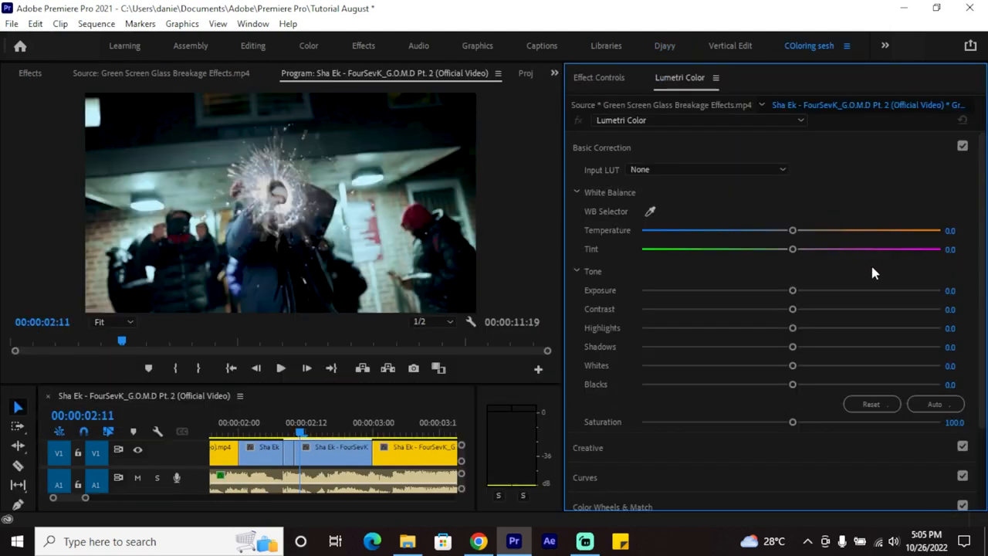
left_click_drag(792, 290, 807, 290)
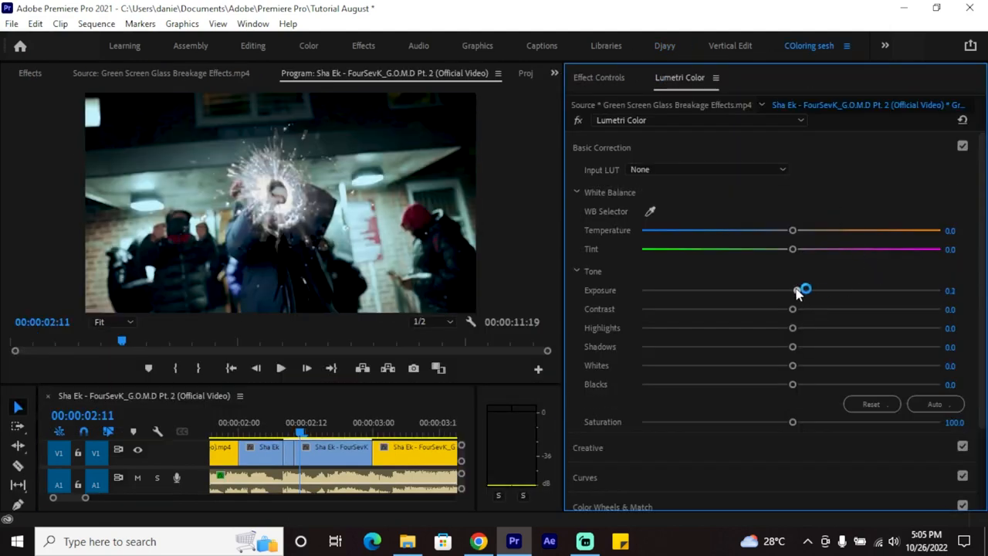
left_click_drag(792, 291, 812, 290)
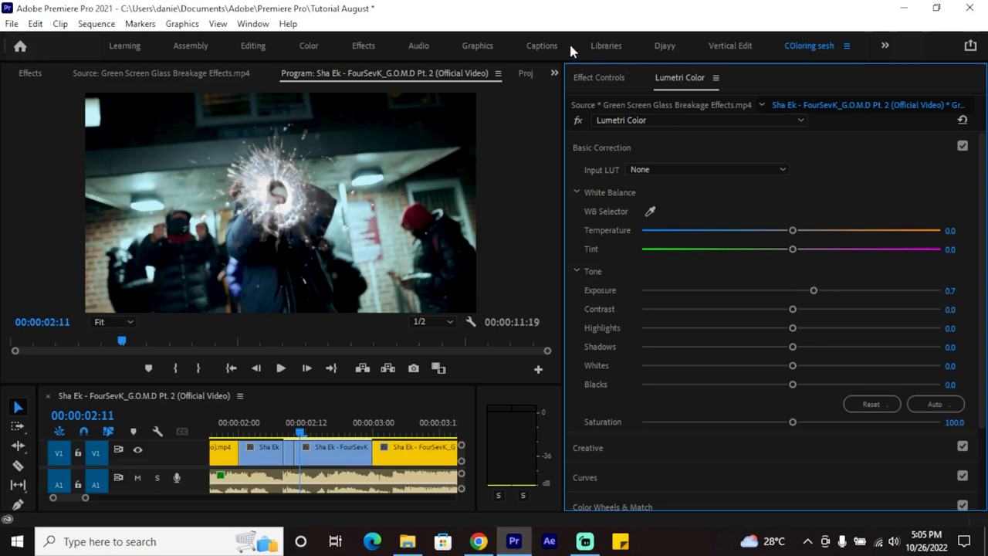
left_click(664, 46)
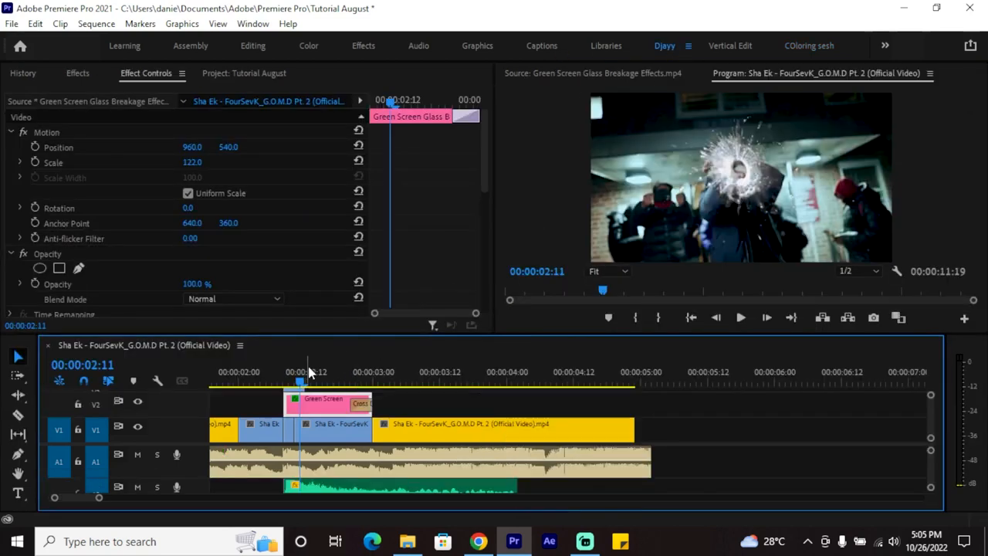
left_click(409, 423)
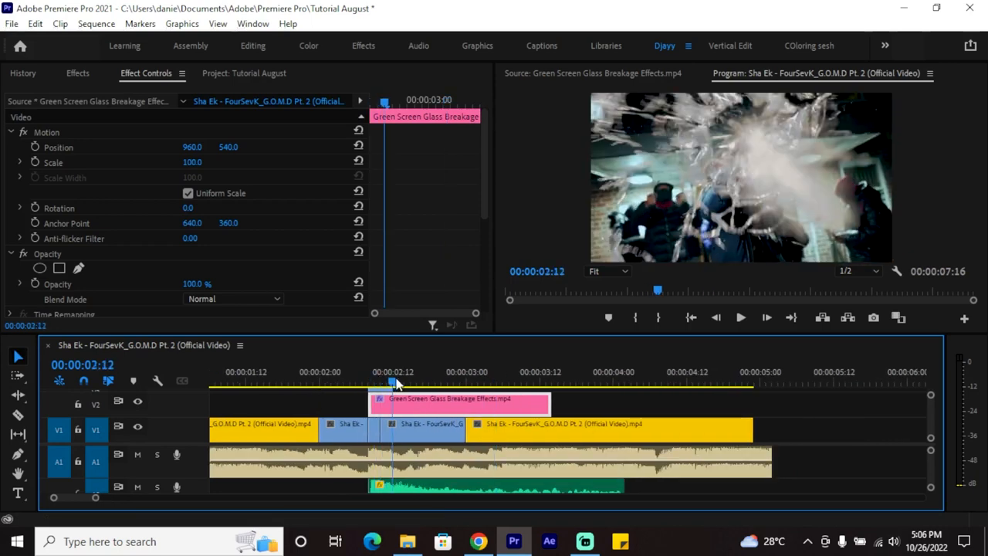
mouse_move(374, 401)
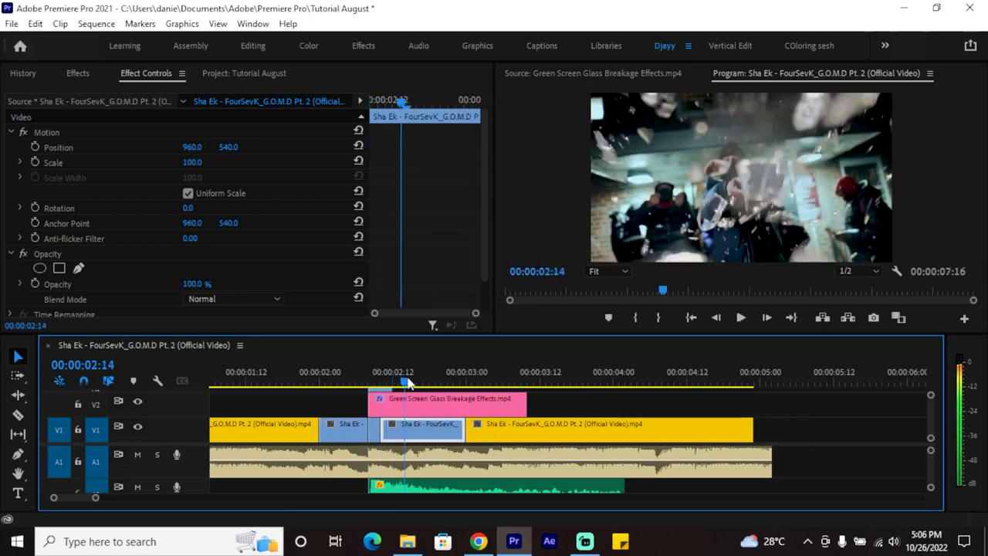
Set Lumetri Exposure on the shattering-glass overlay to 1.7 and return to the editing workspace.
left_click(445, 399)
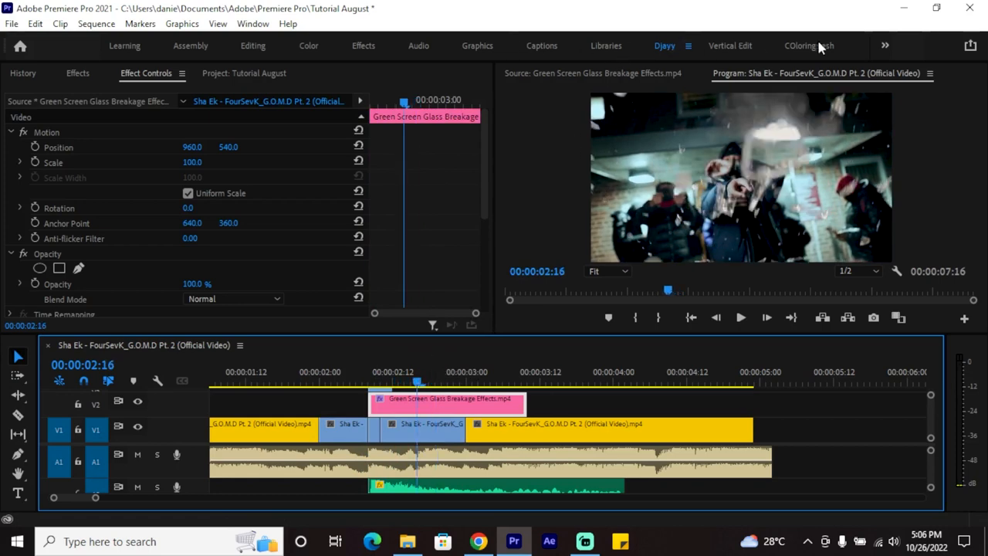
left_click(309, 47)
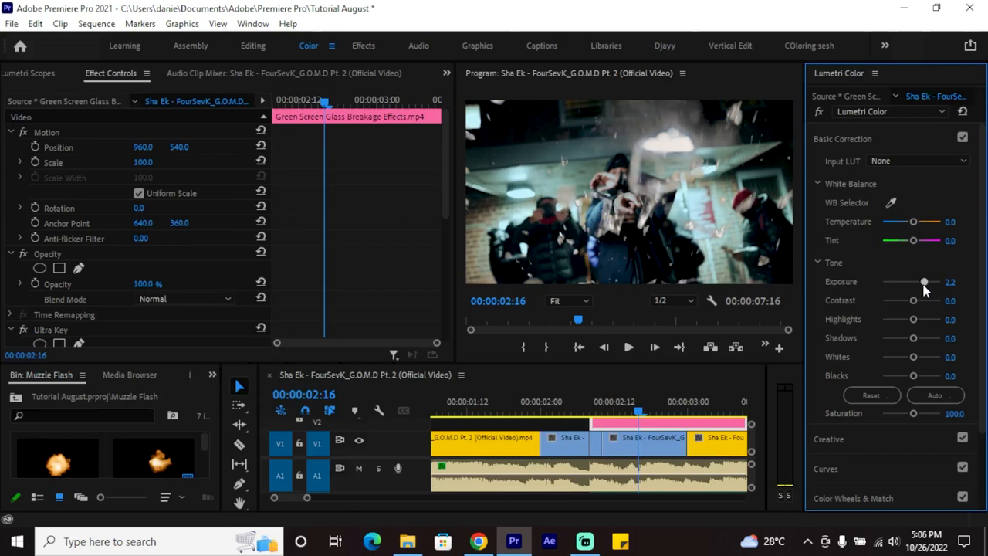
left_click_drag(926, 281, 924, 281)
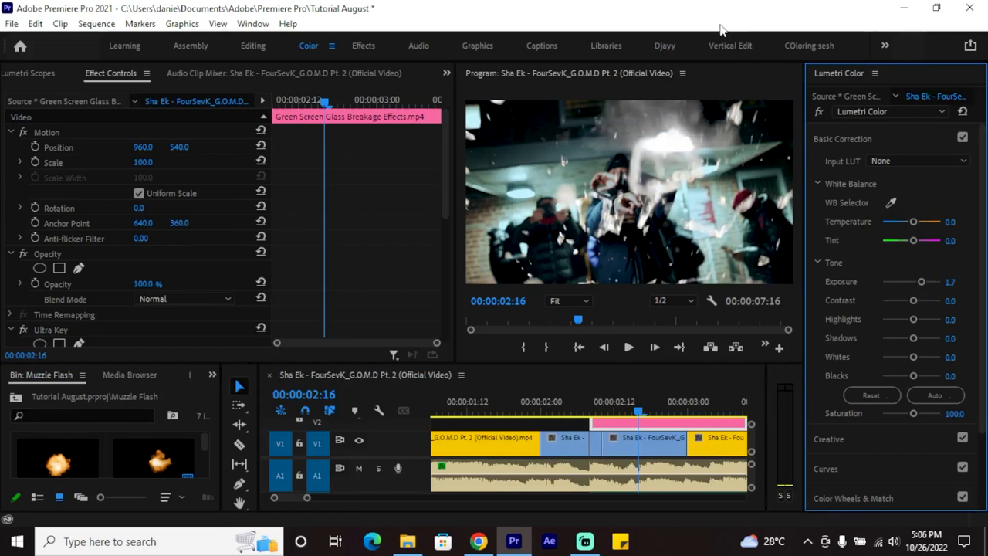
left_click(664, 45)
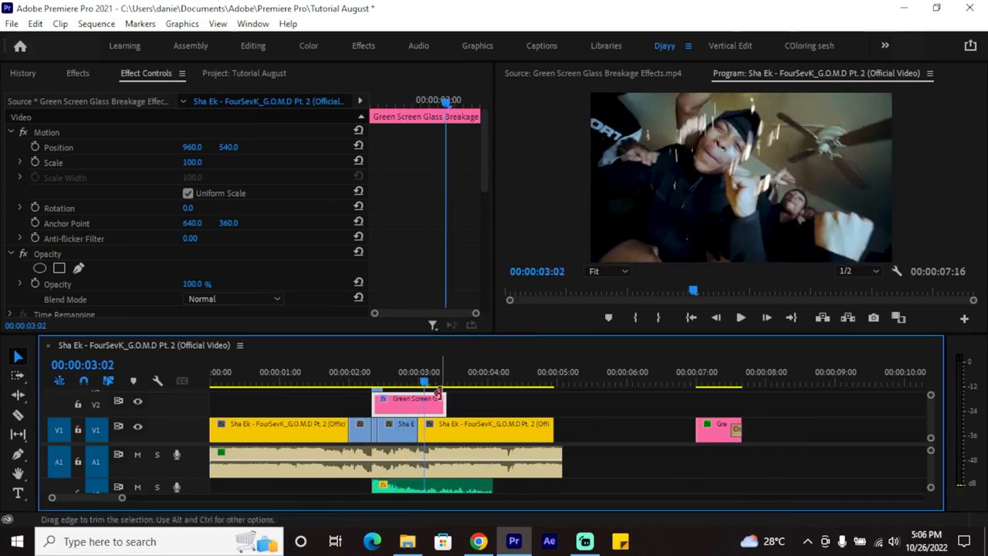
Apply default dissolve transitions to the glass clip ends, then select the second music video clip.
right_click(432, 399)
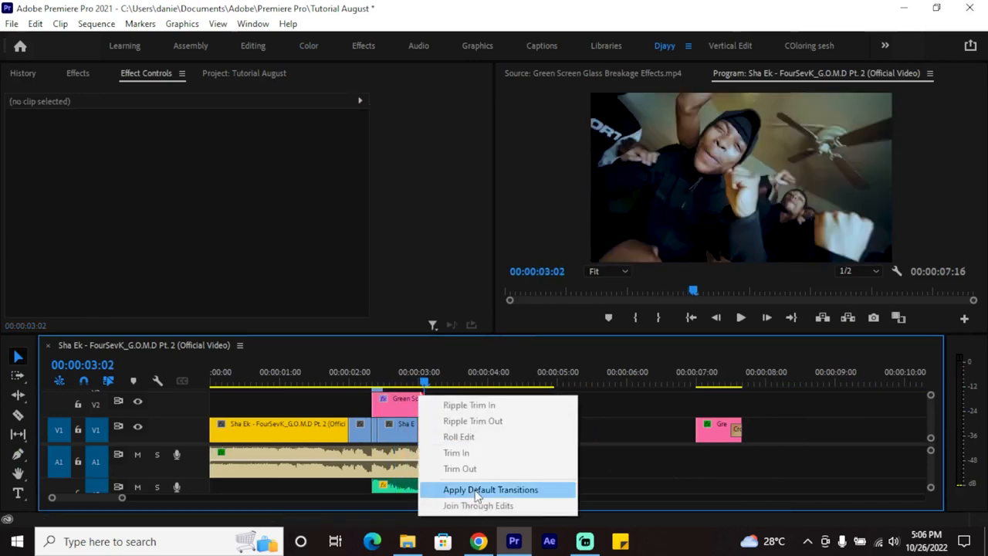
left_click(491, 489)
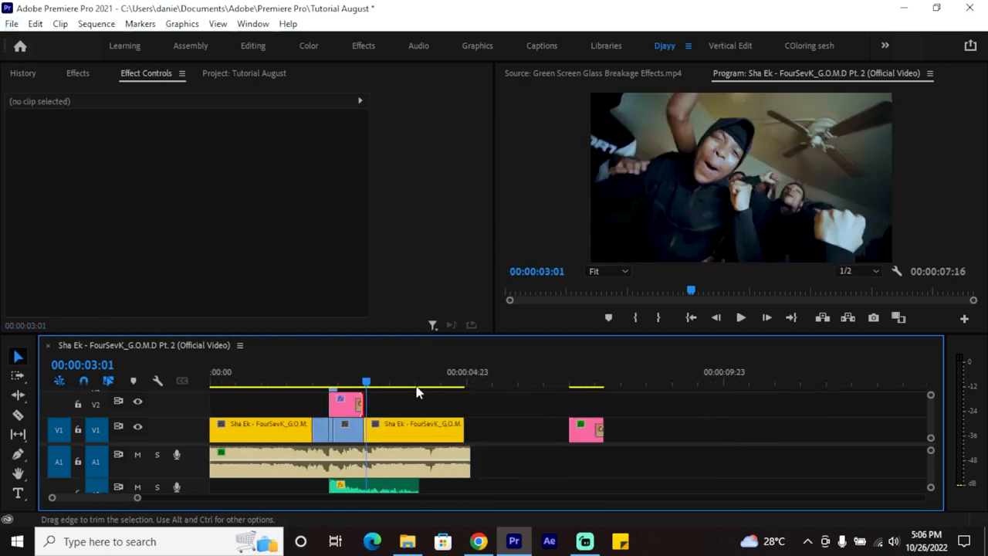
left_click(260, 423)
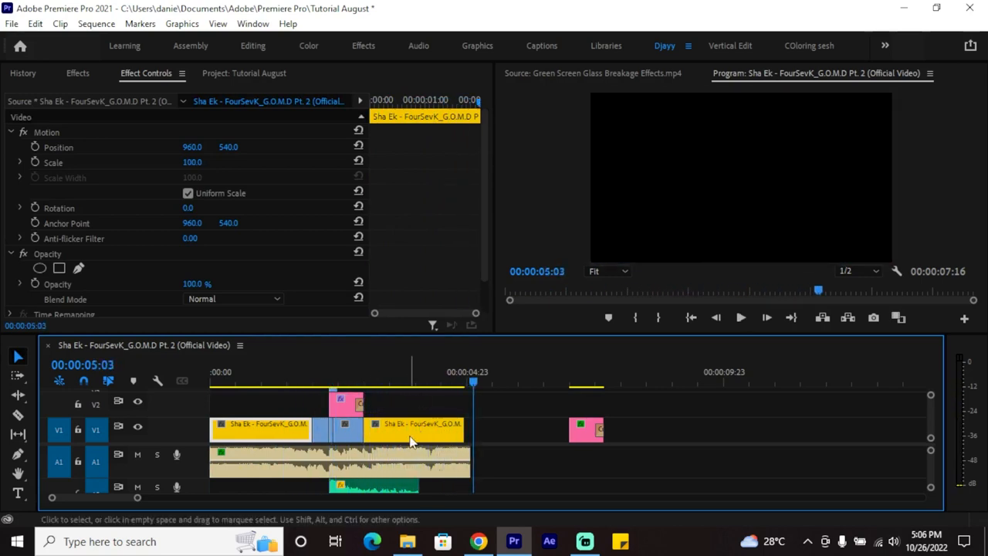
mouse_move(386, 424)
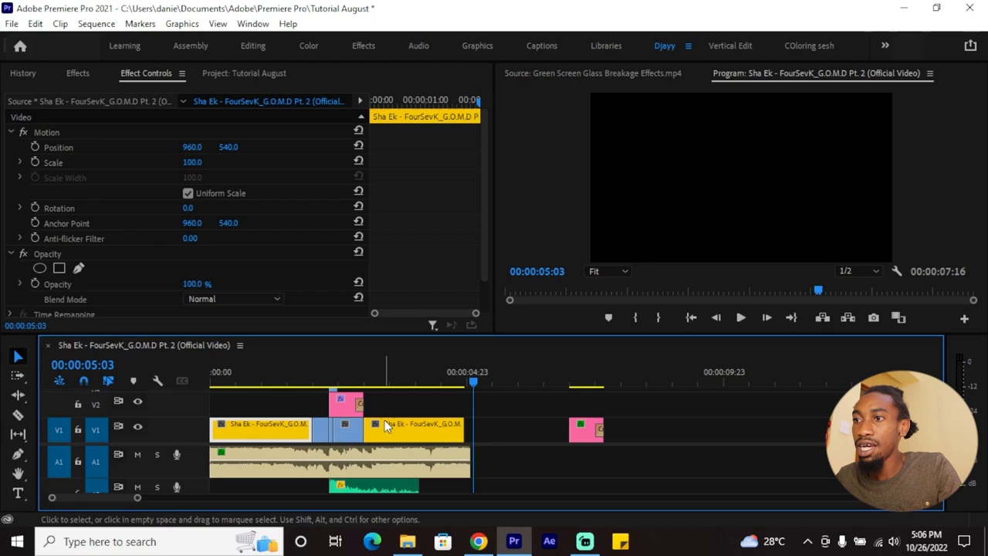
mouse_move(461, 400)
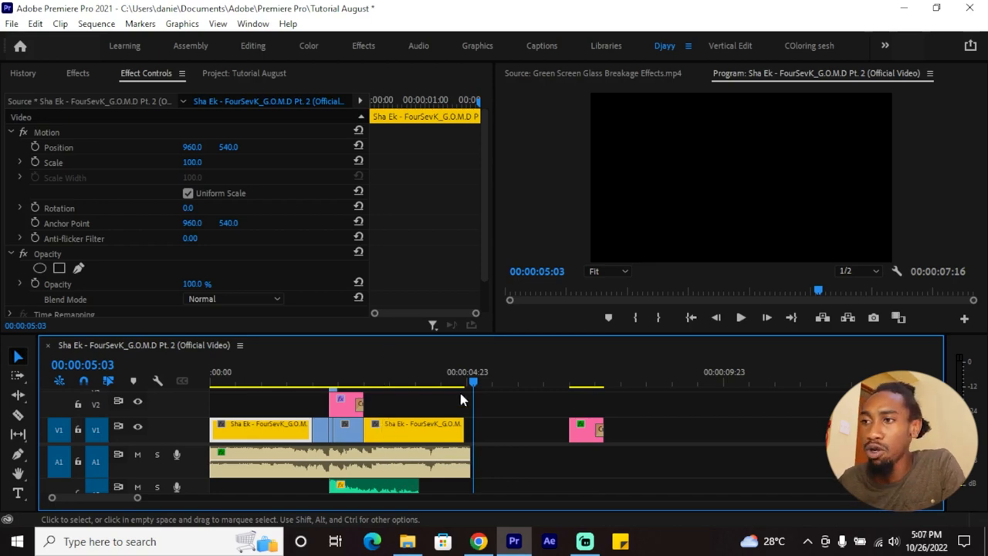